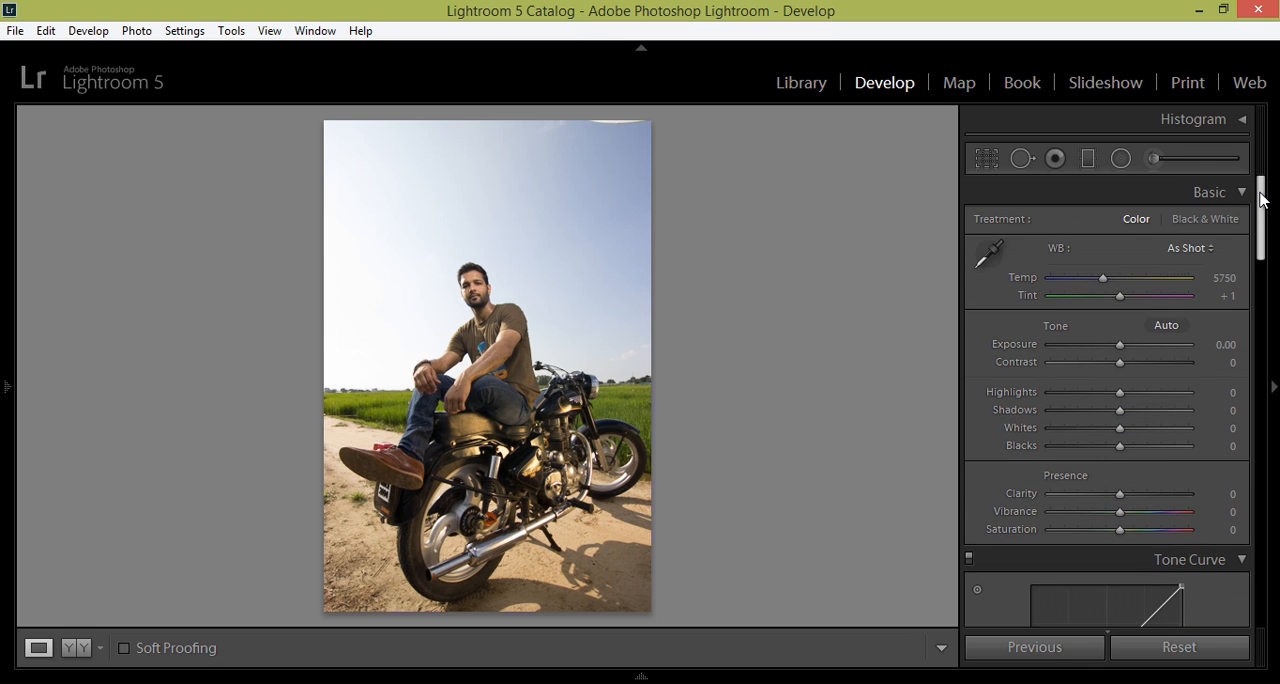
Enable profile corrections, chromatic aberration removal and Constrain Crop in Lens Corrections.
scroll(down, 3)
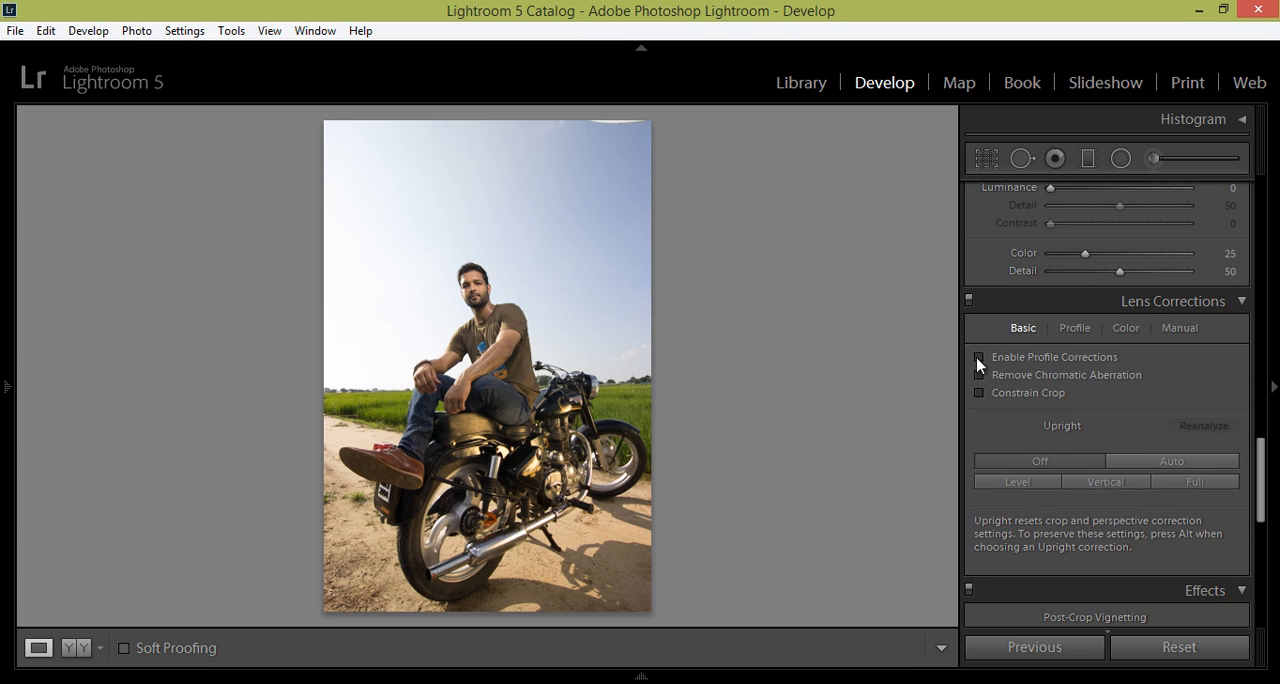
click(980, 356)
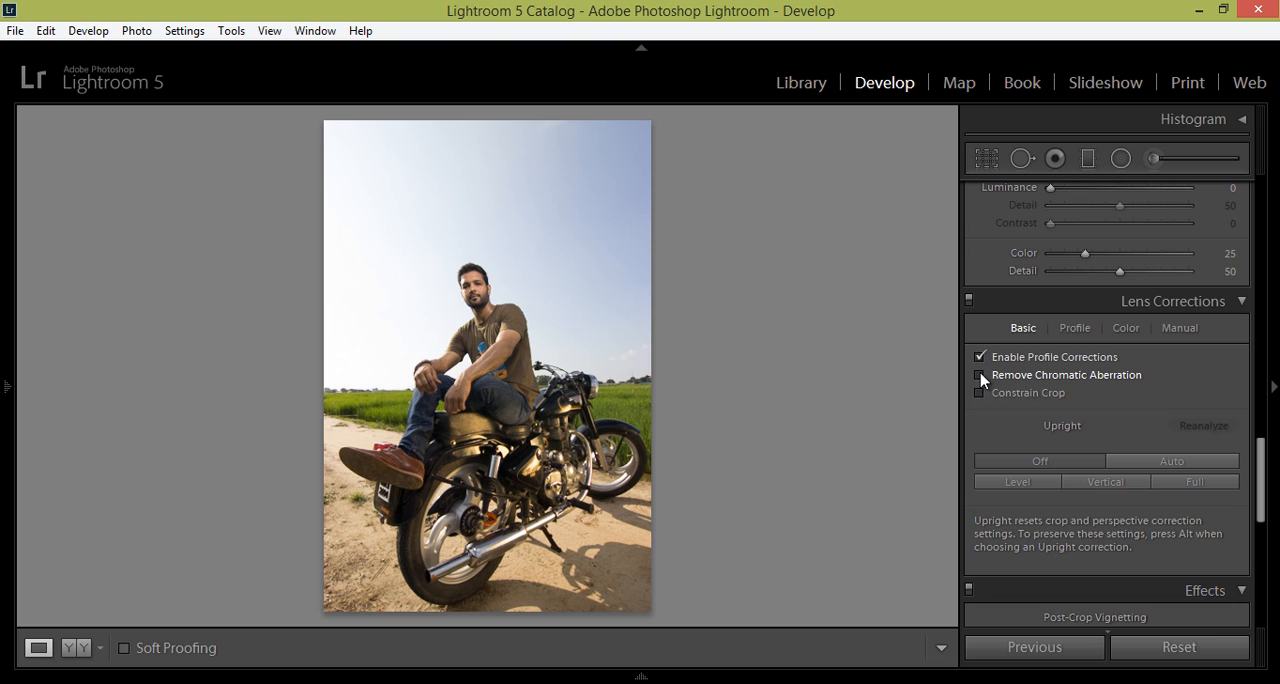
click(978, 376)
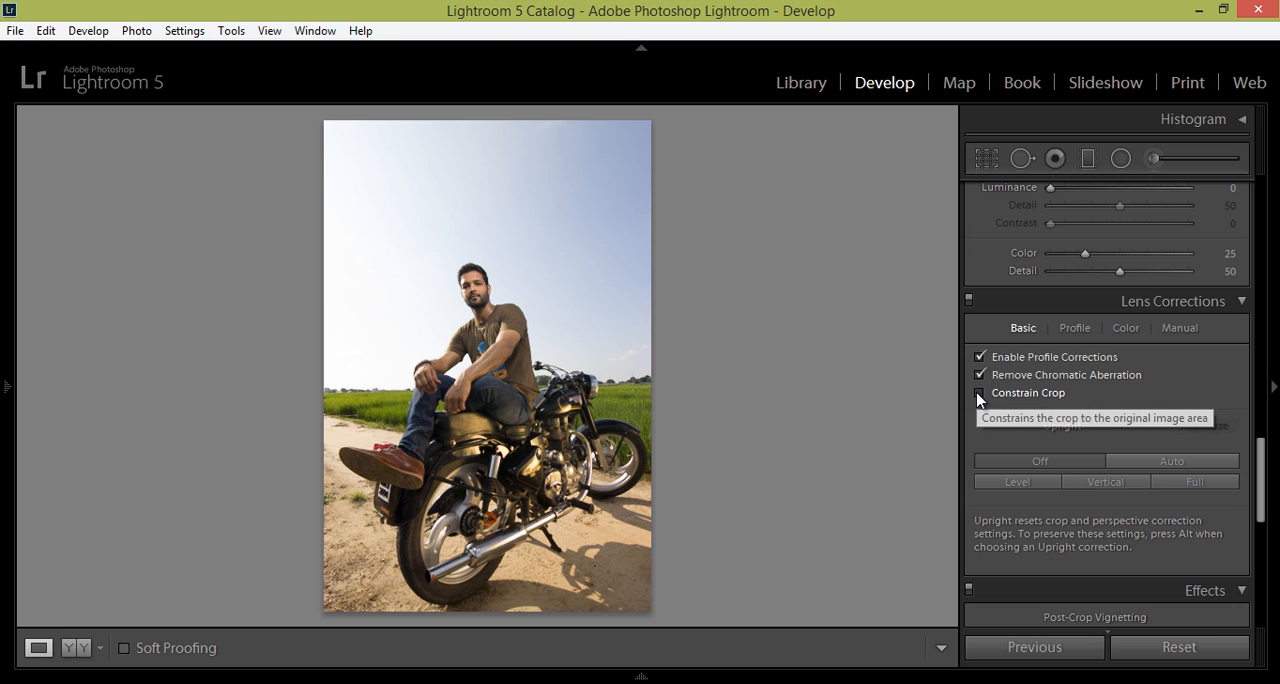
click(976, 392)
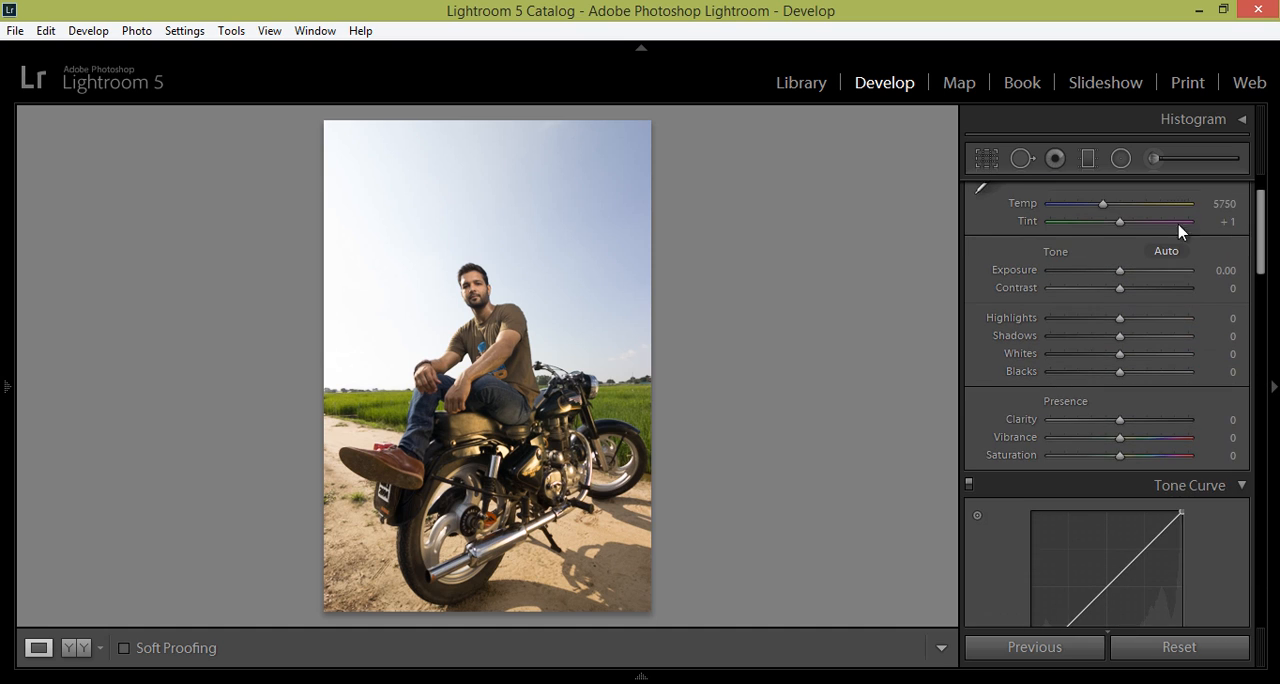
Crop the portrait to a 1 x 1 square aspect and apply it.
click(986, 158)
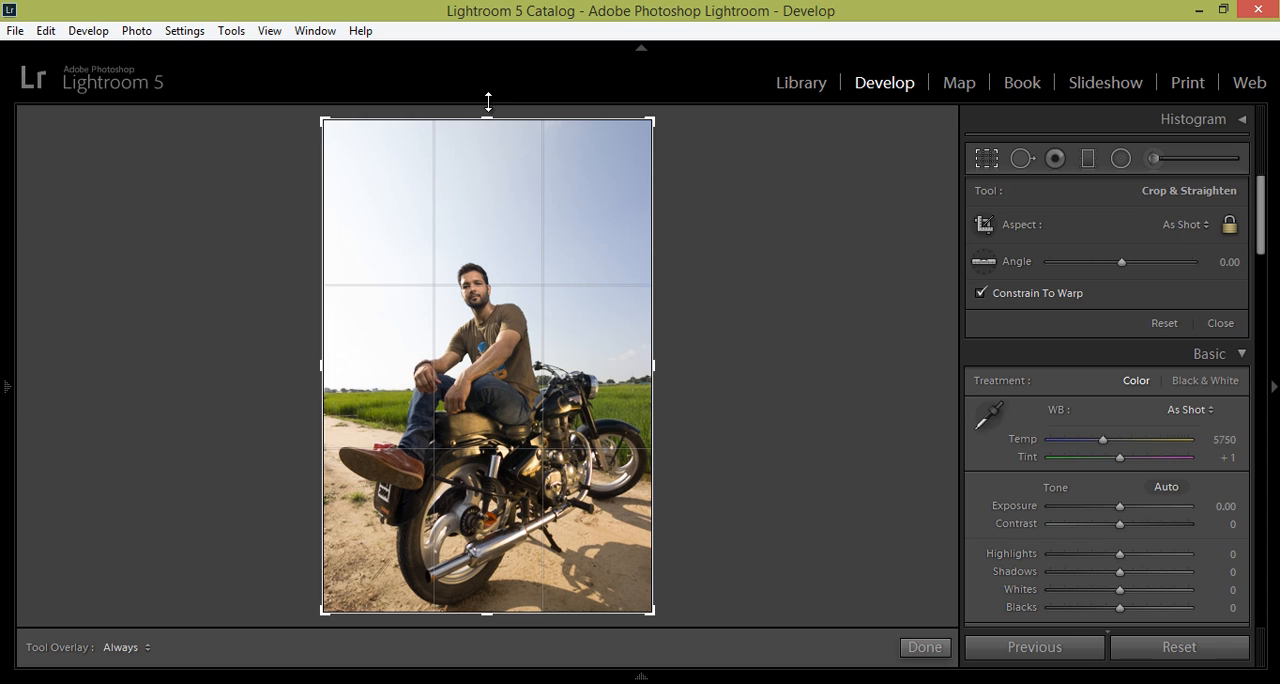
click(1184, 224)
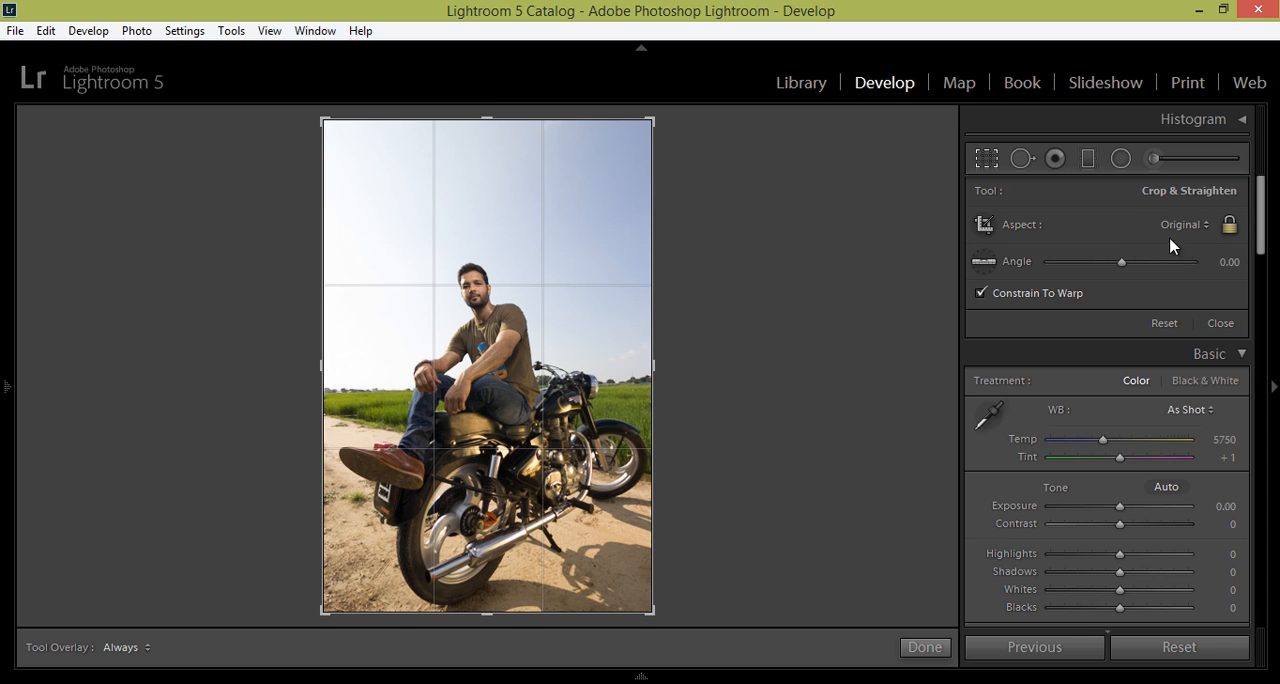
click(1184, 224)
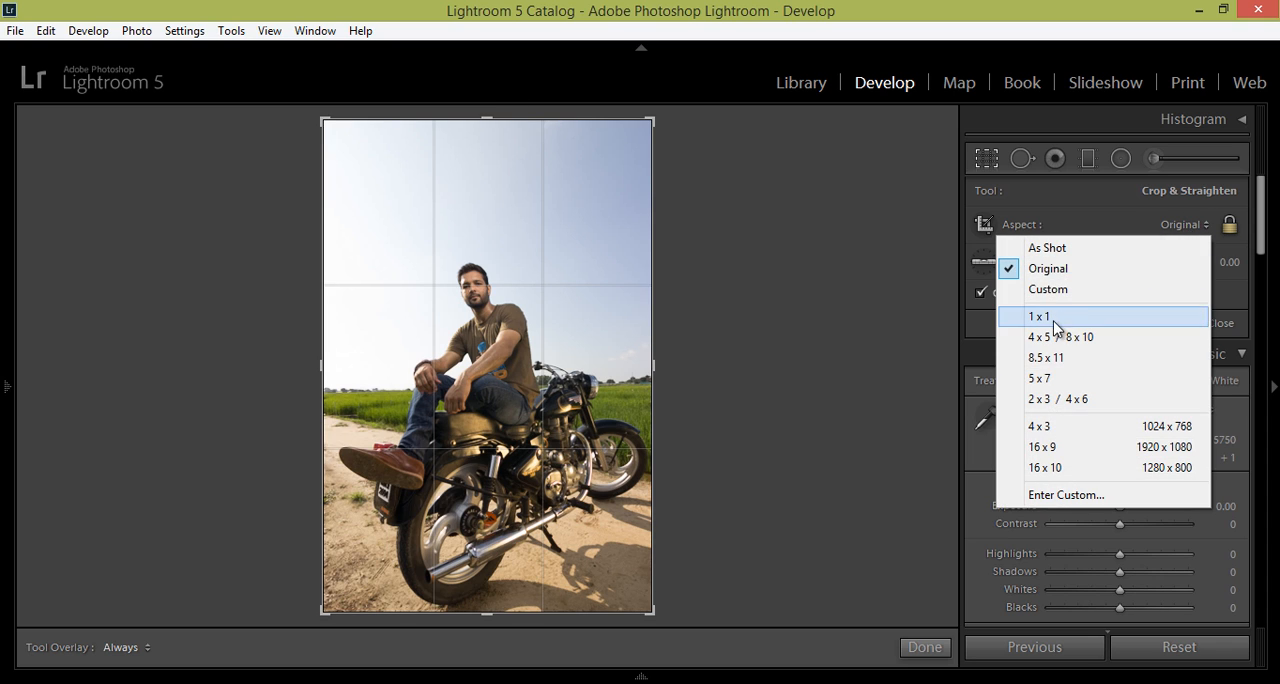
click(1036, 316)
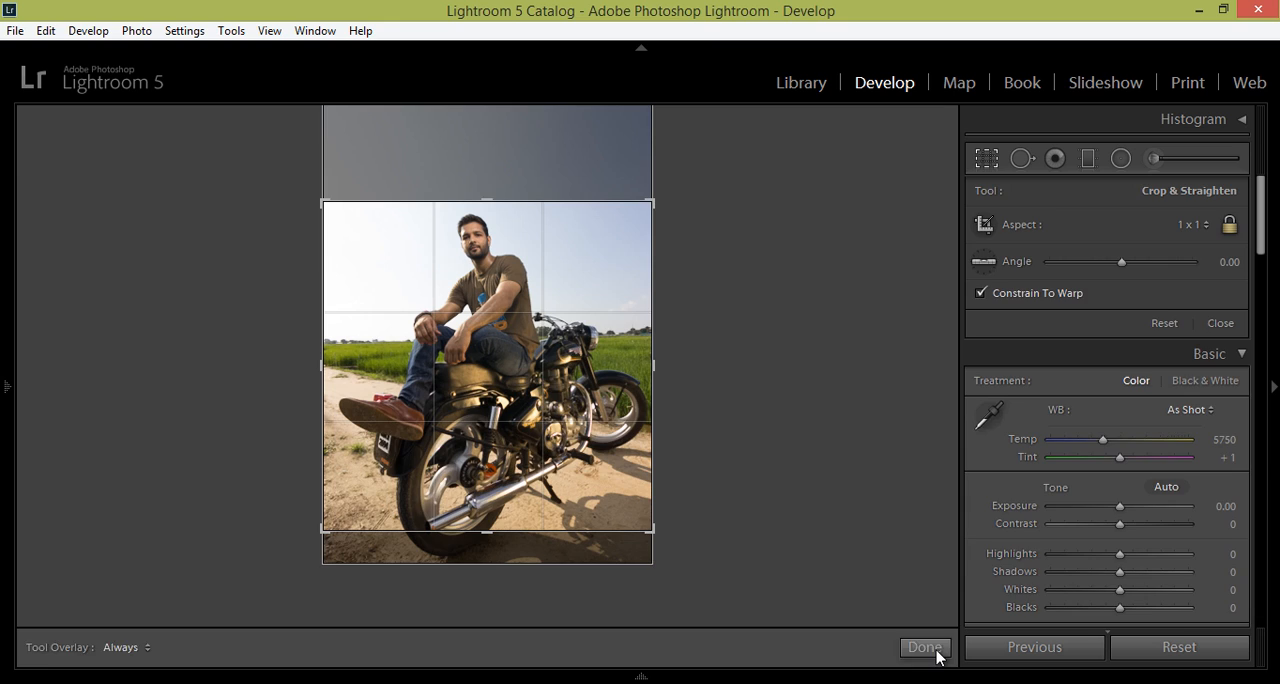
click(924, 648)
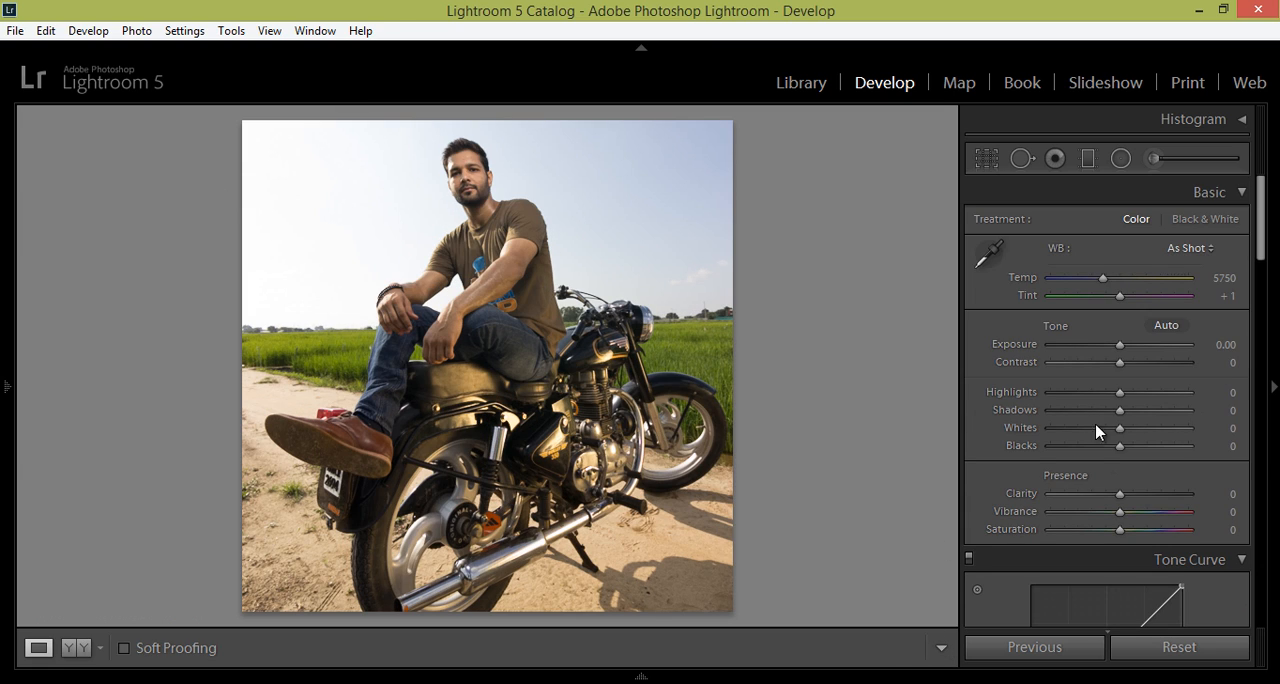
Set Highlights -100, Shadows +43, Whites +42 and Vibrance +46 in the Basic panel.
drag(1120, 392, 1064, 392)
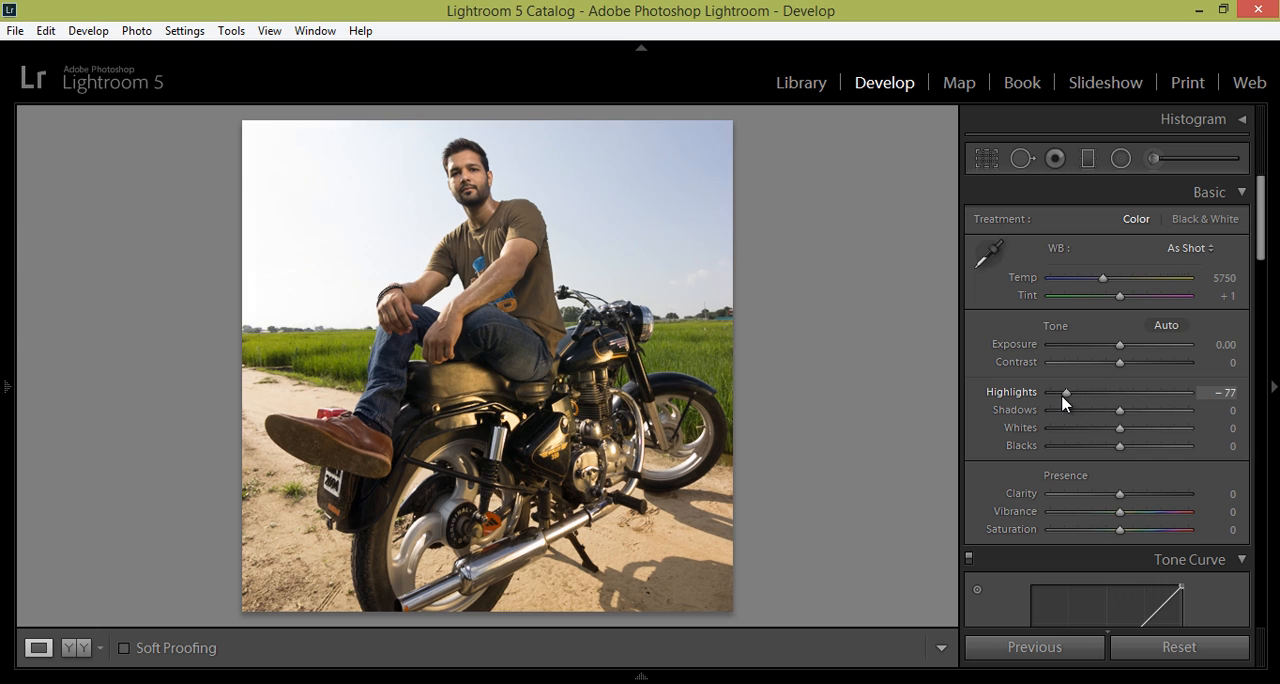
drag(1064, 392, 1050, 392)
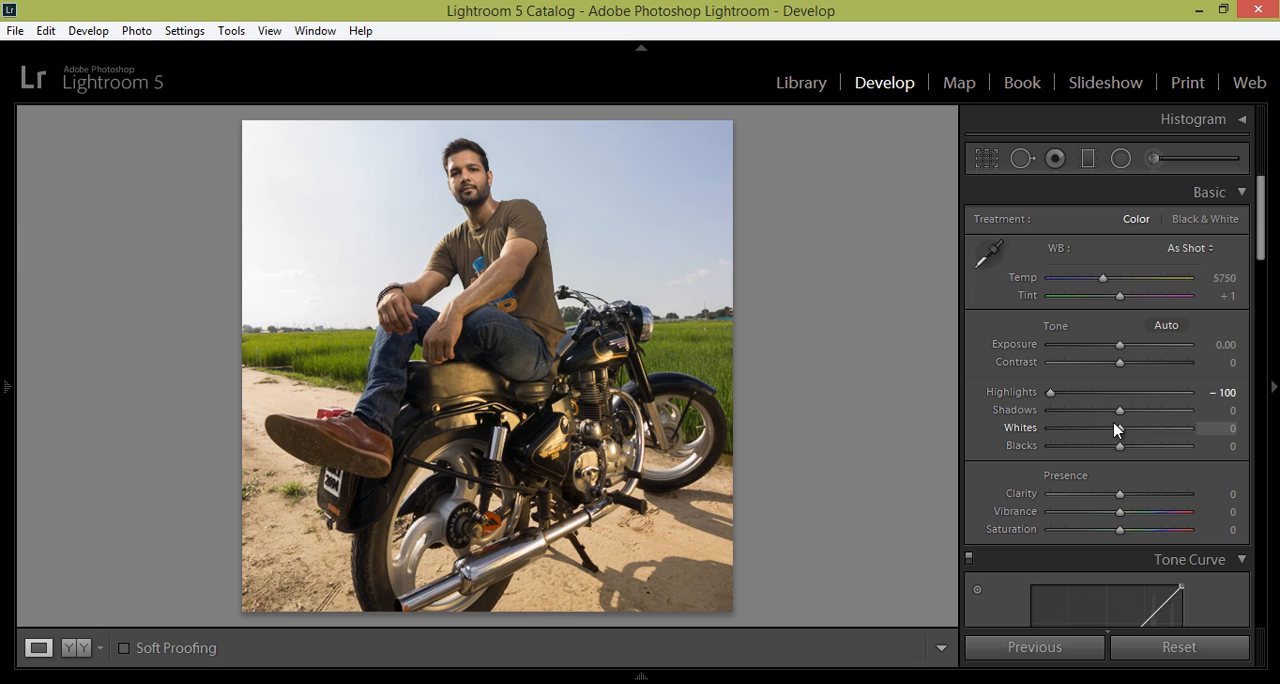
drag(1120, 410, 1166, 410)
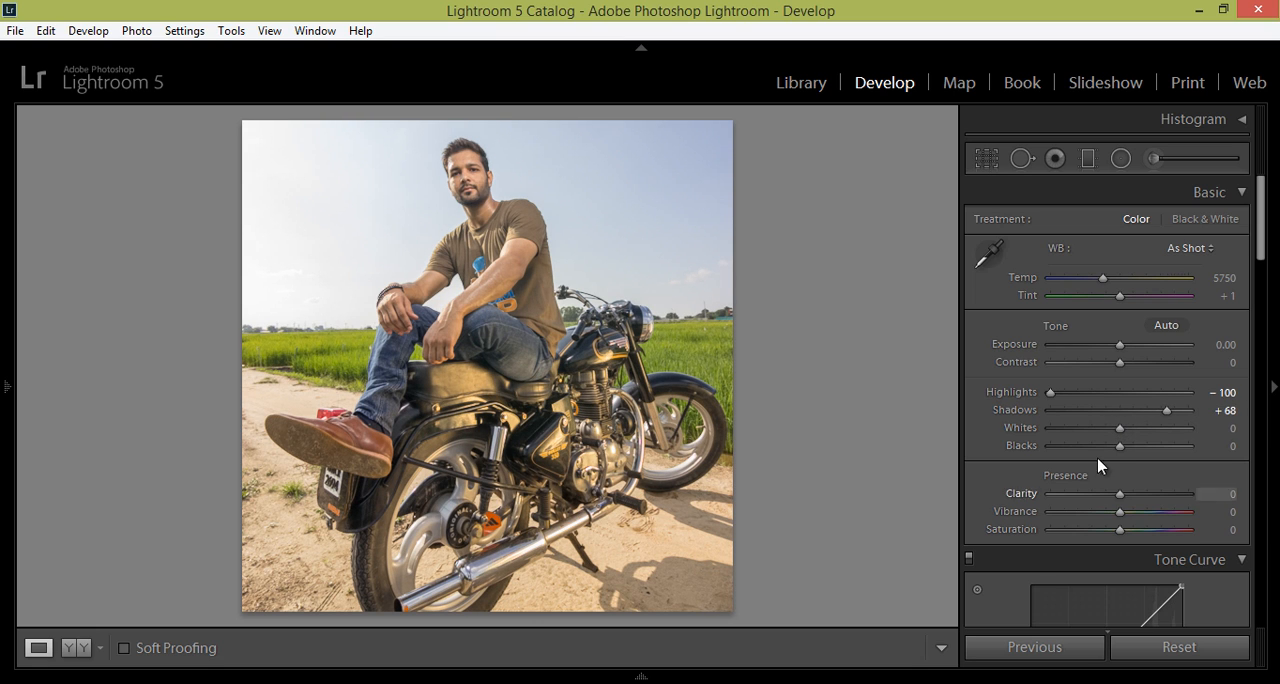
drag(1168, 410, 1188, 410)
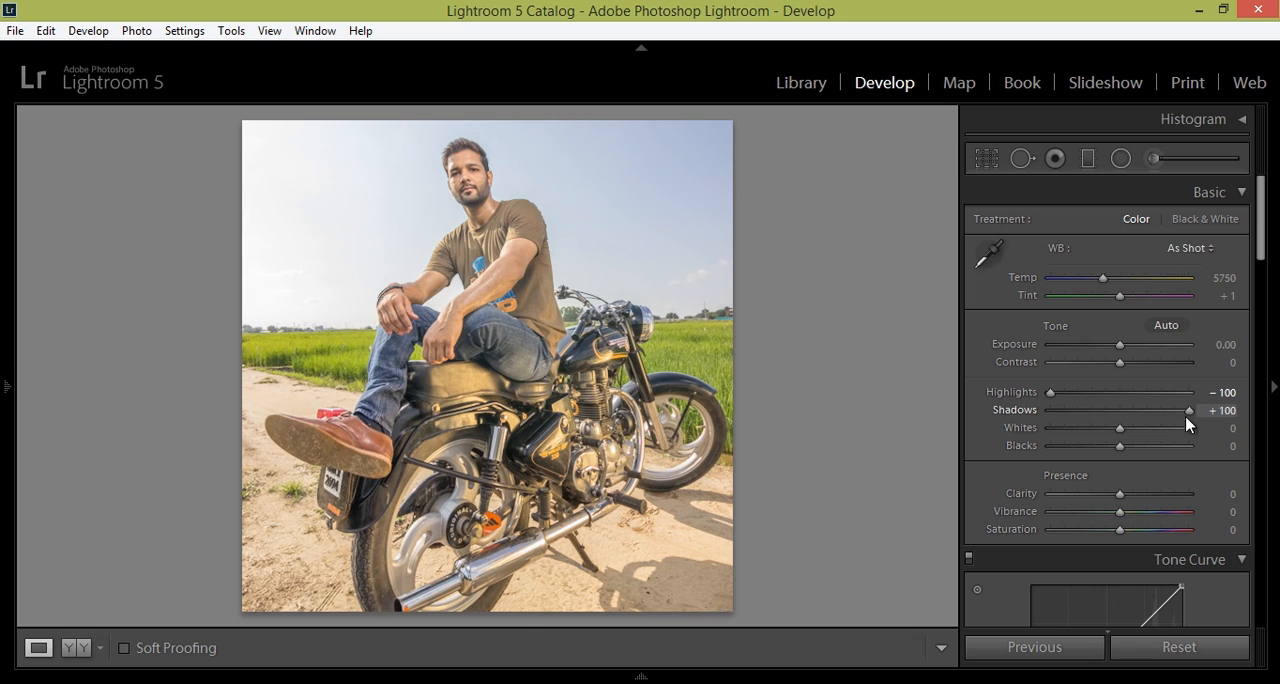
drag(1188, 410, 1148, 412)
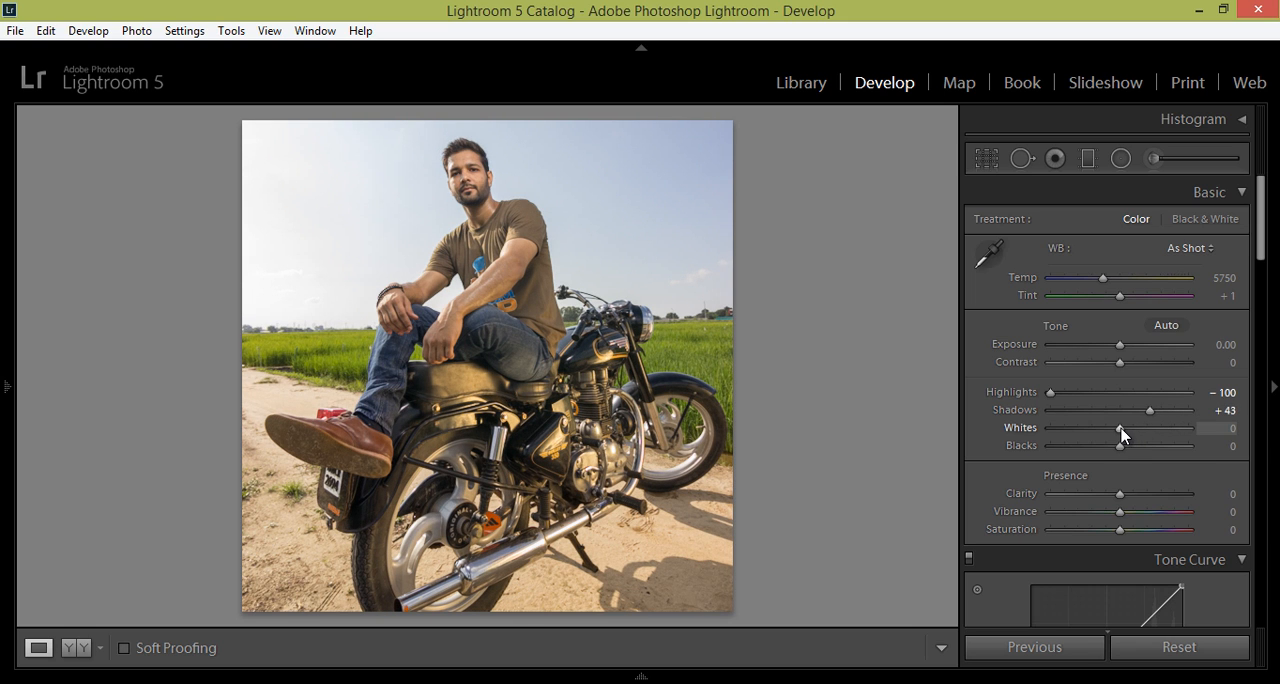
drag(1120, 428, 1156, 428)
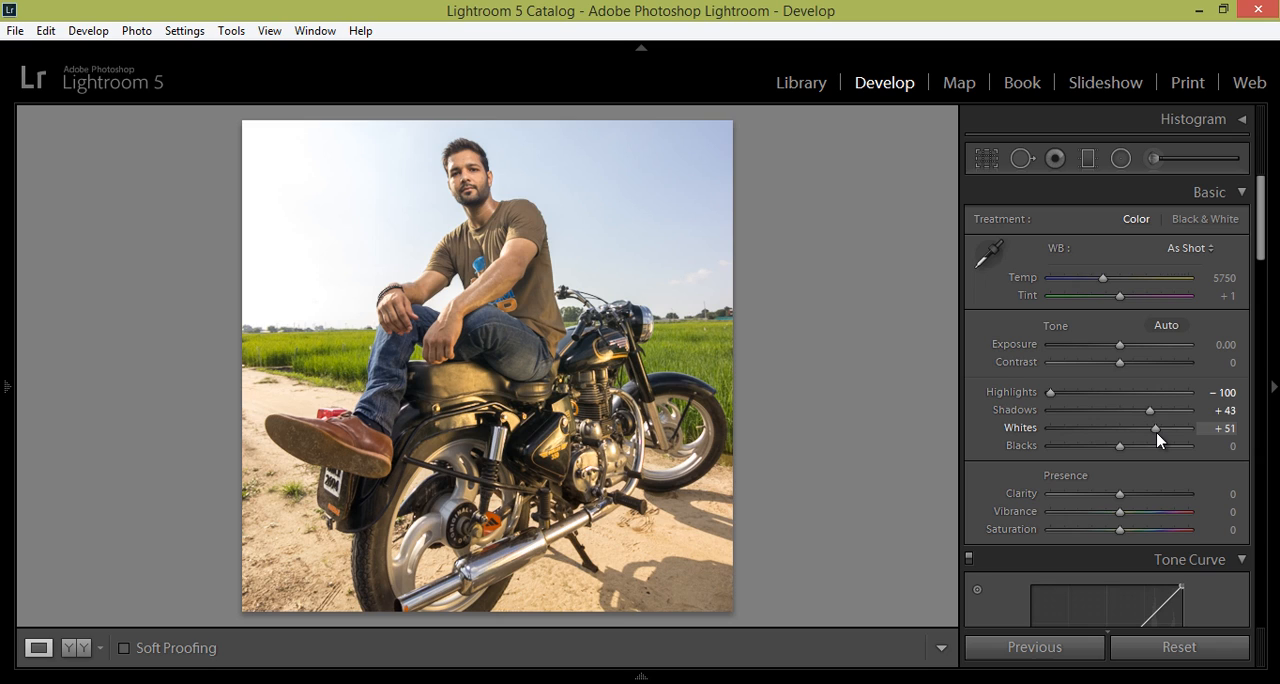
drag(1156, 428, 1148, 428)
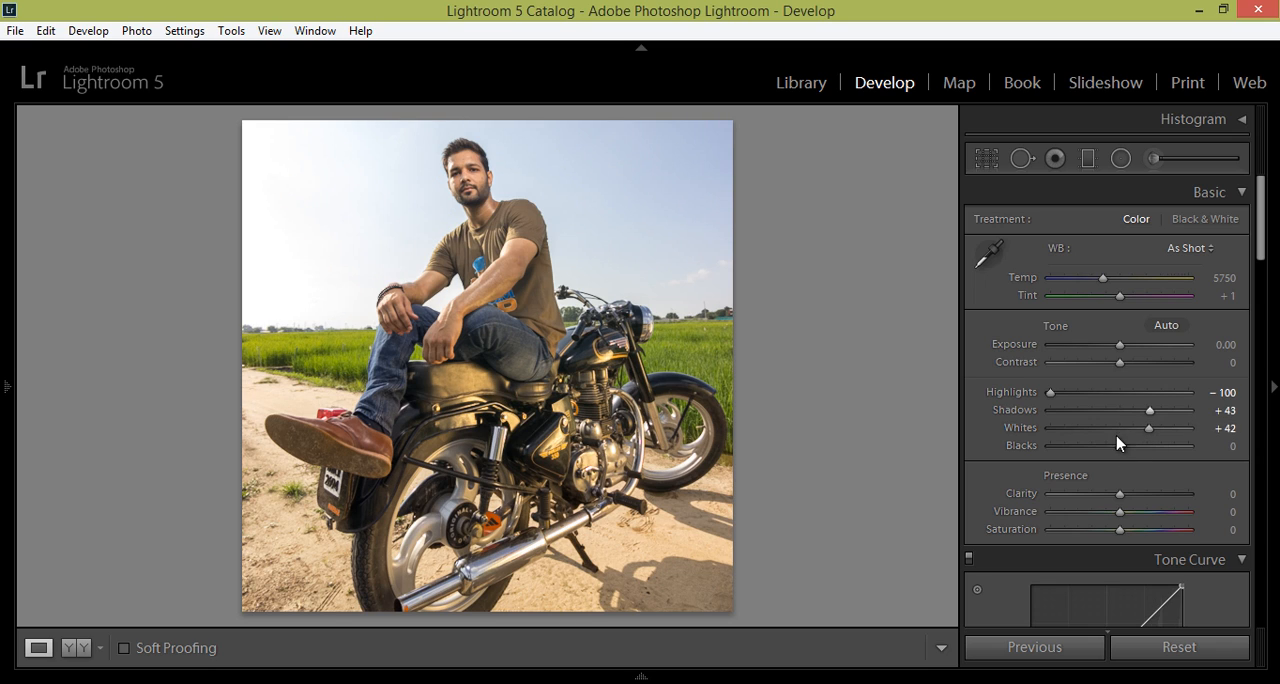
mouse_move(1122, 440)
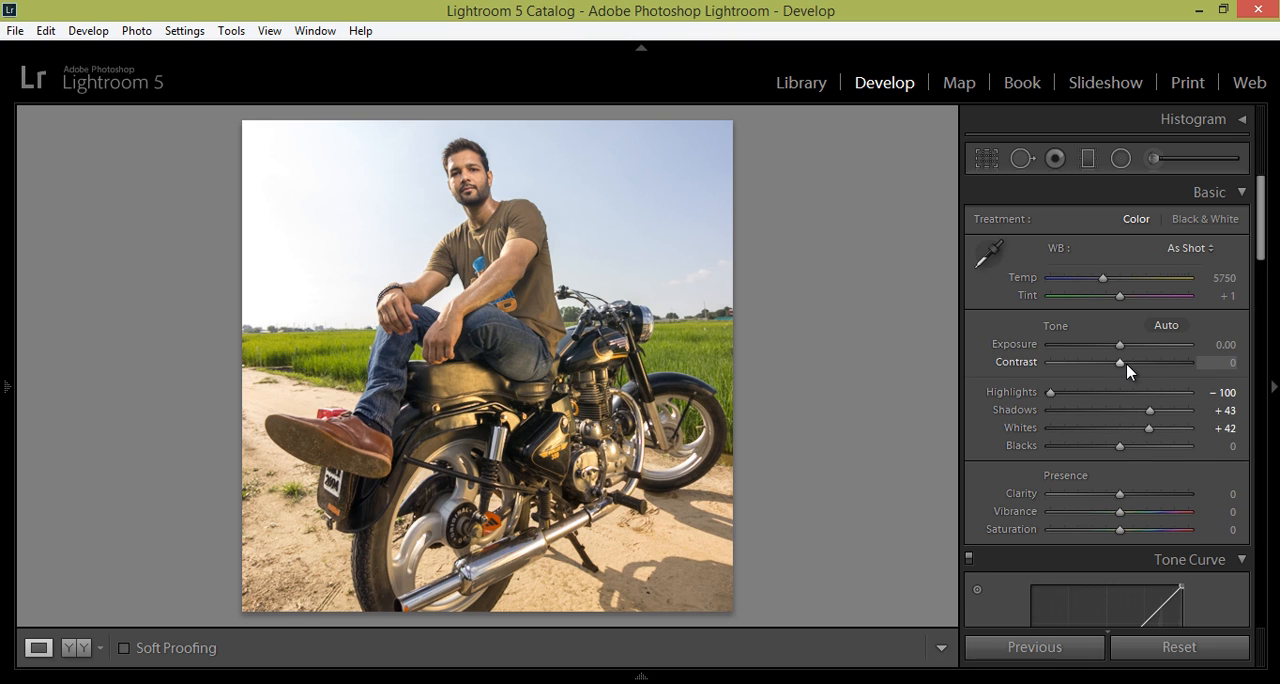
mouse_move(1136, 452)
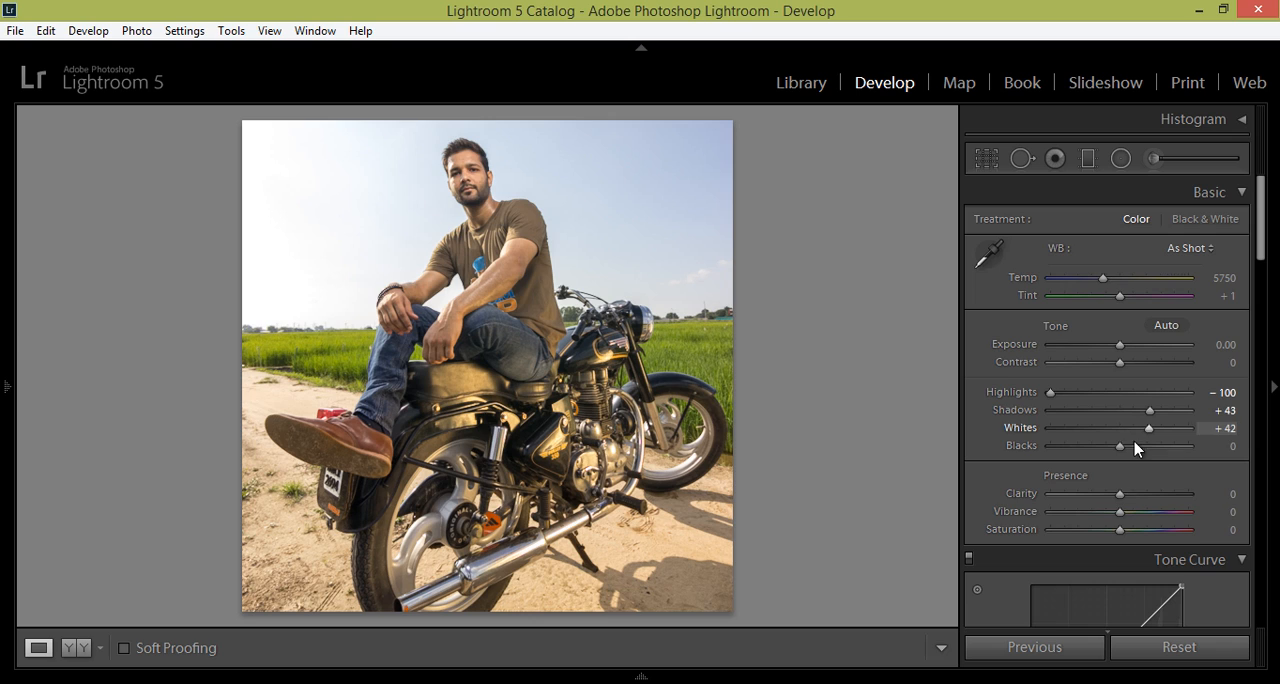
mouse_move(1122, 496)
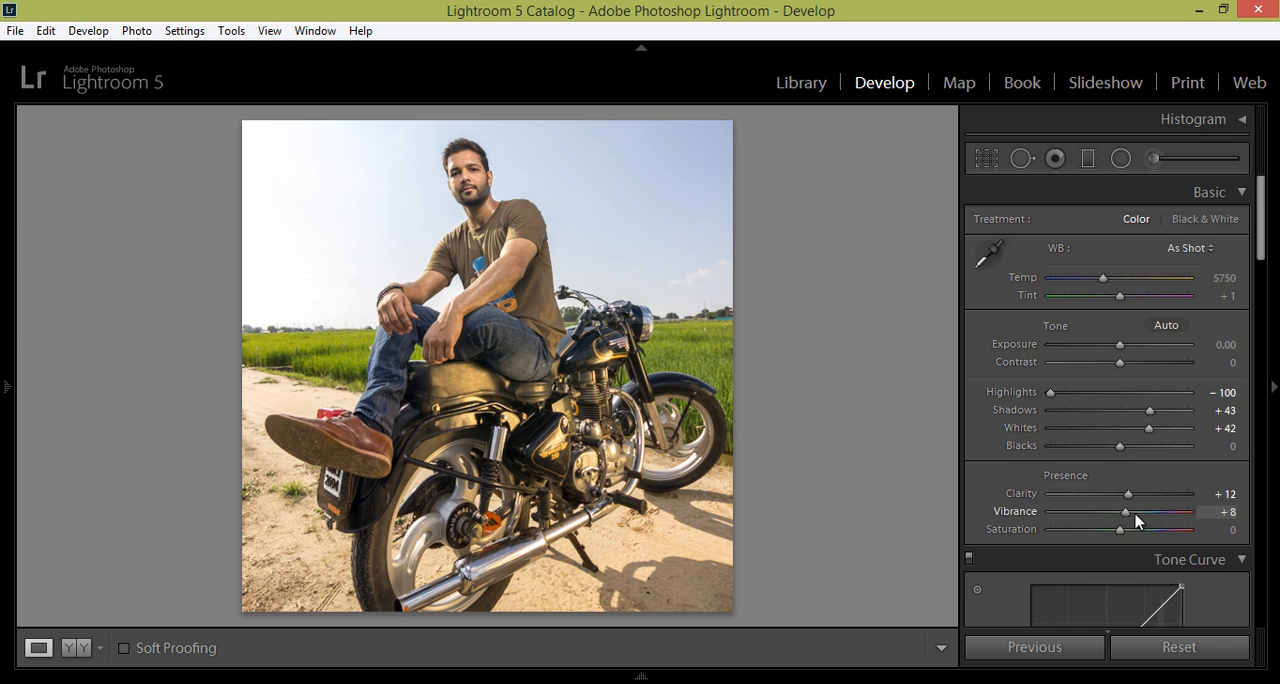
drag(1128, 512, 1178, 512)
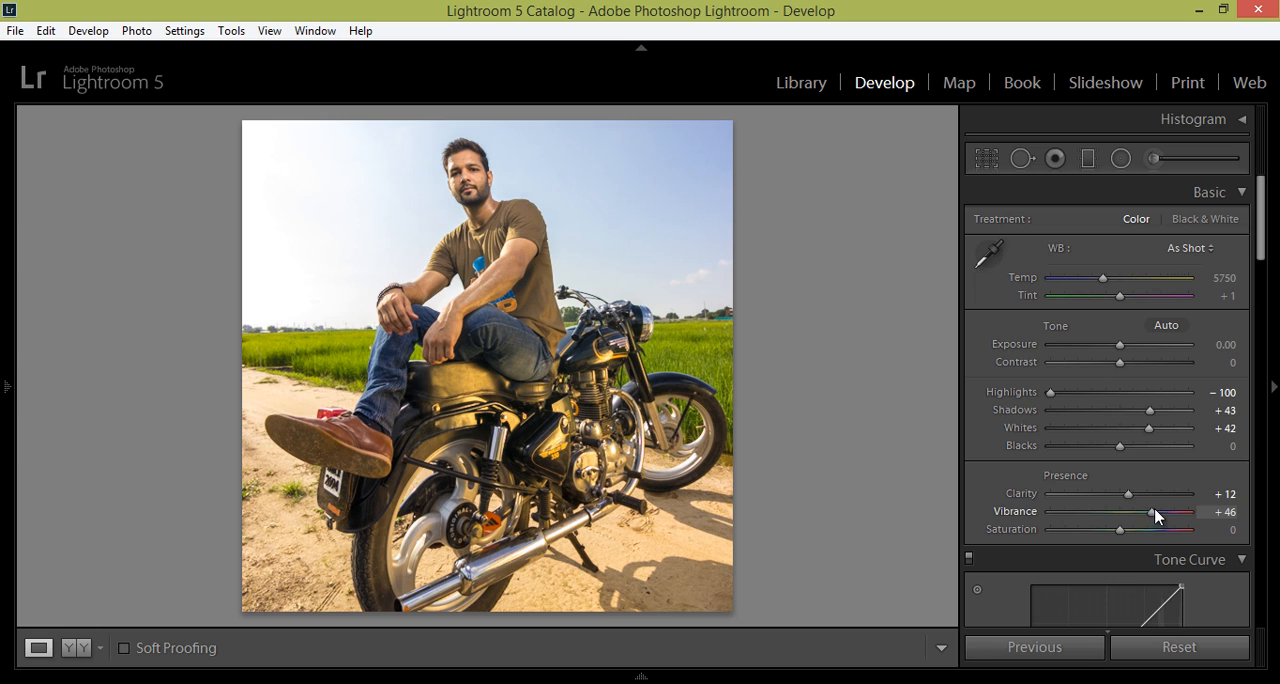
Raise Orange Luminance to +23 in the HSL panel.
scroll(down, 3)
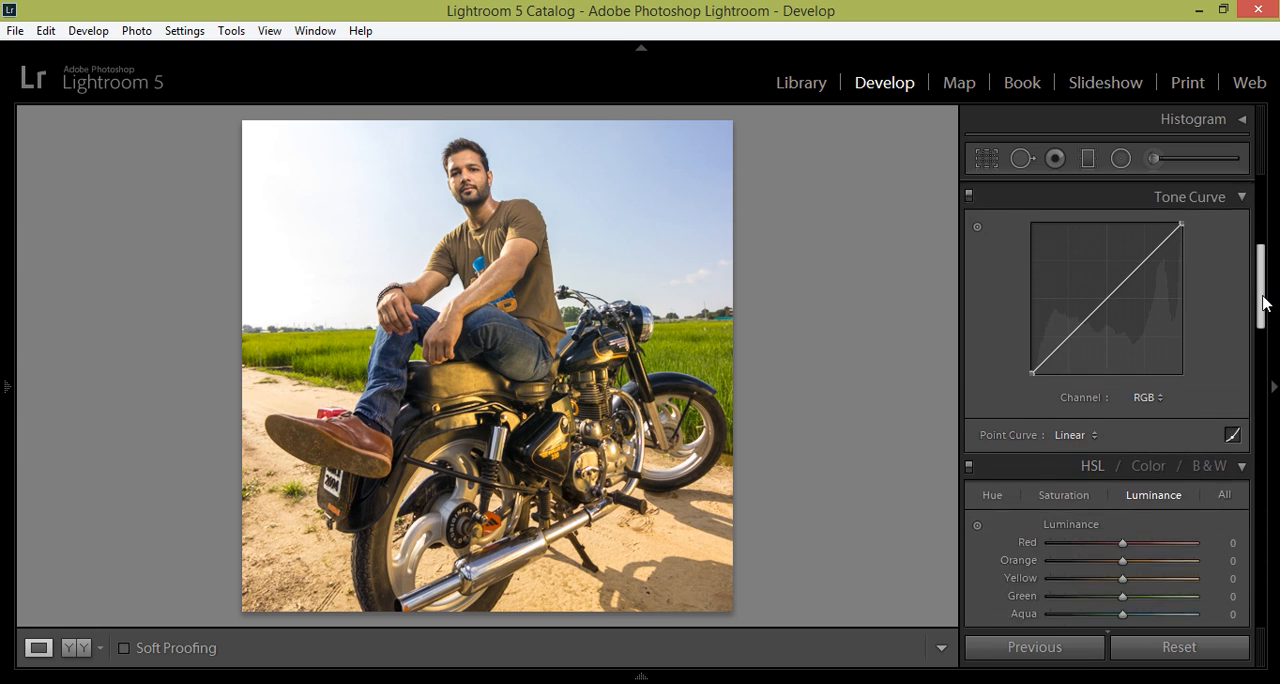
scroll(down, 3)
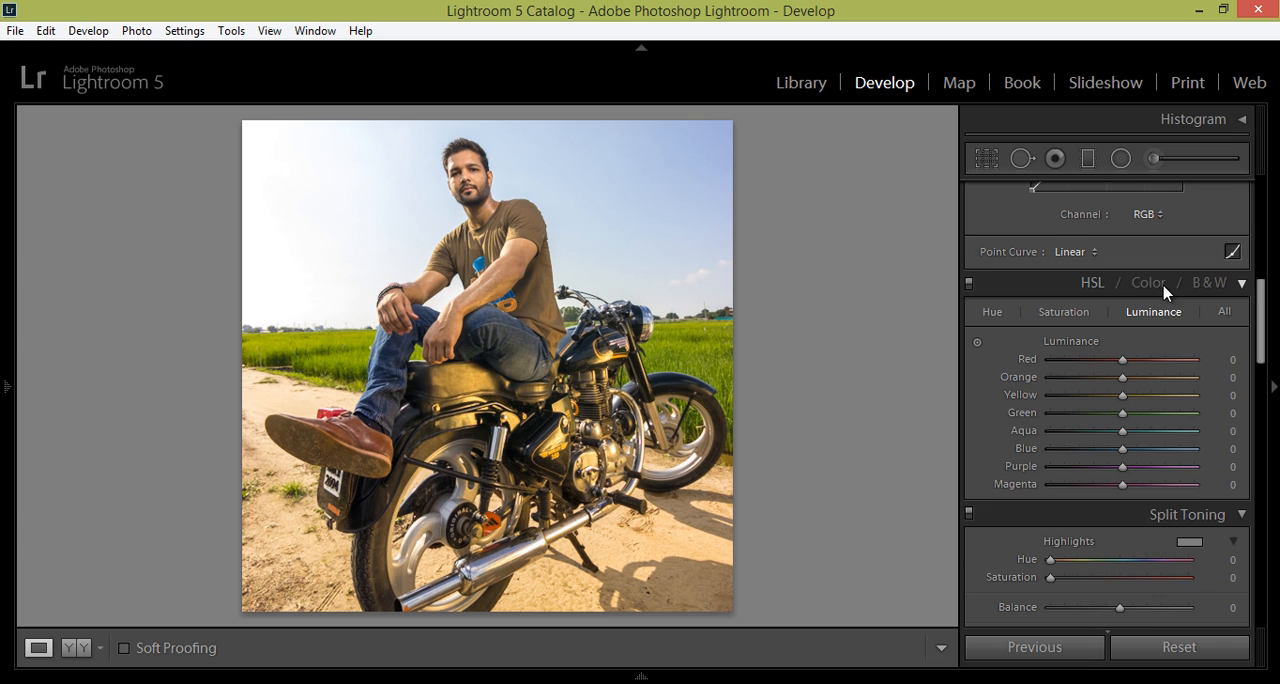
click(1148, 282)
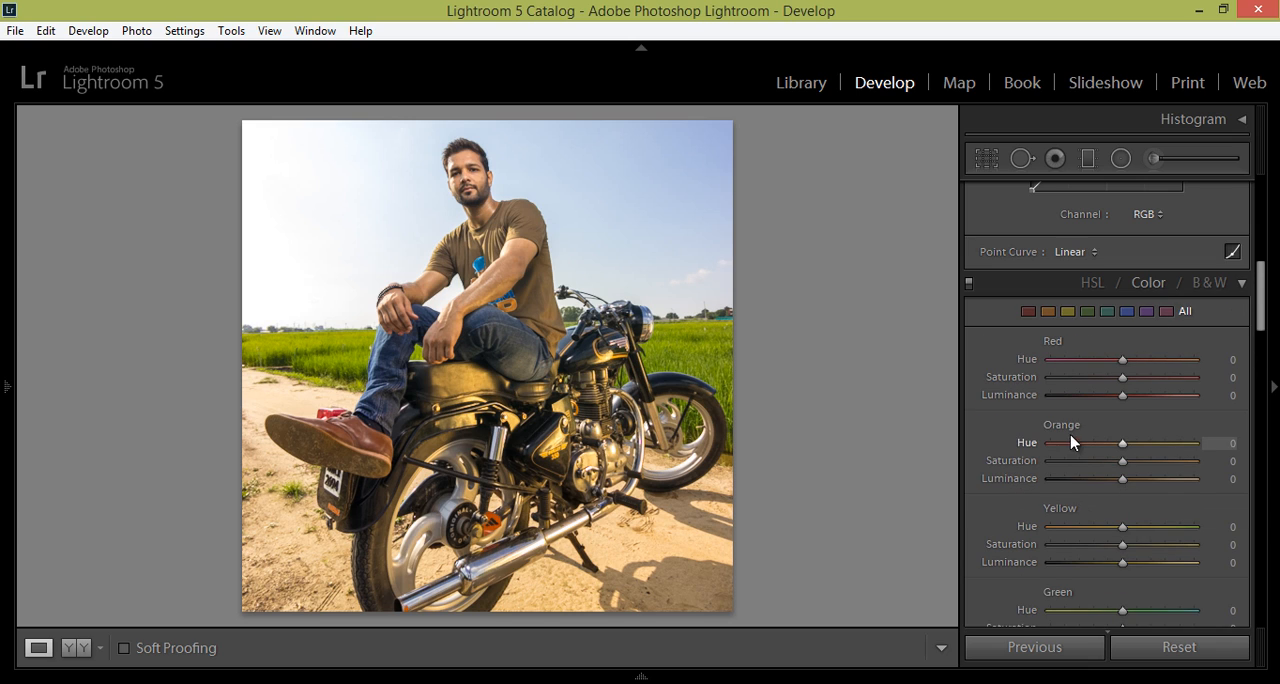
mouse_move(1124, 478)
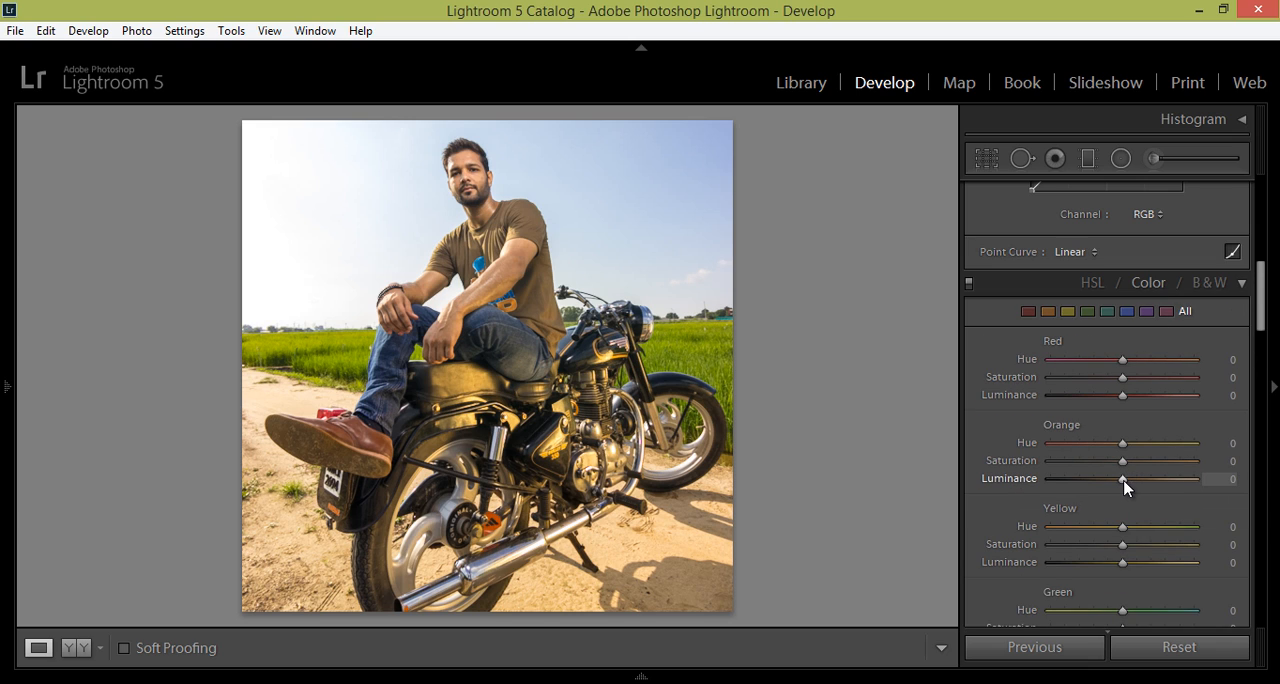
drag(1122, 478, 1144, 478)
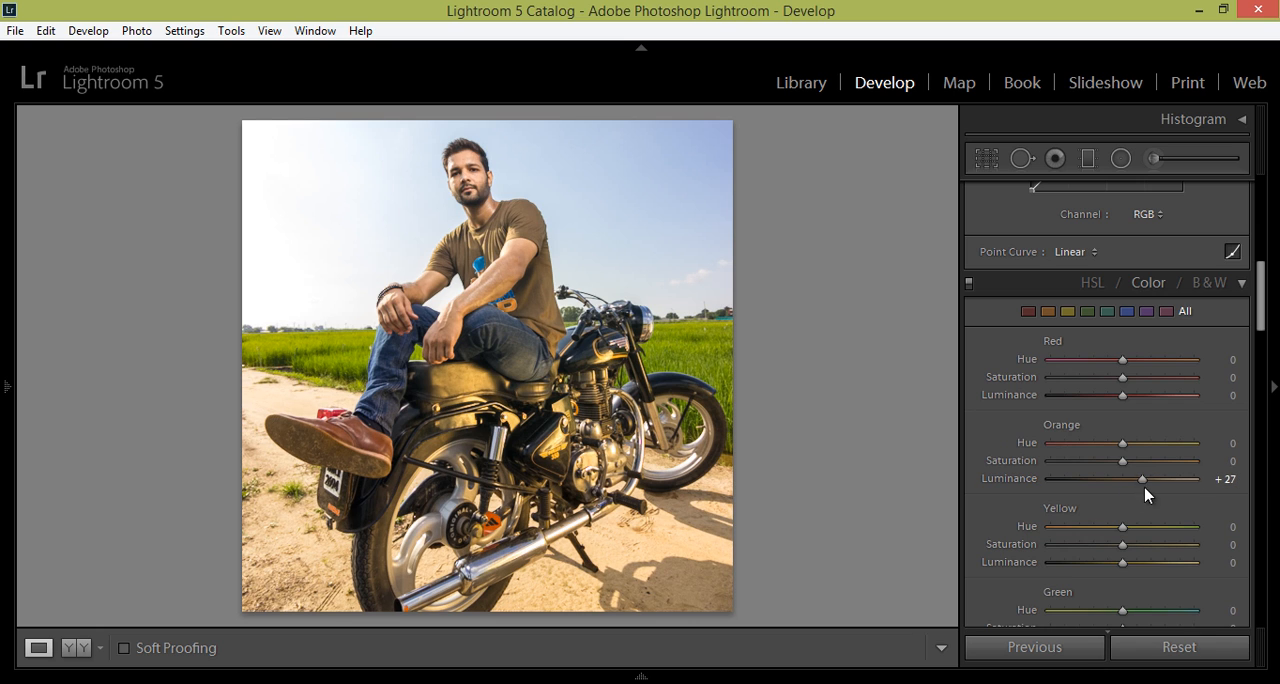
drag(1140, 478, 1120, 478)
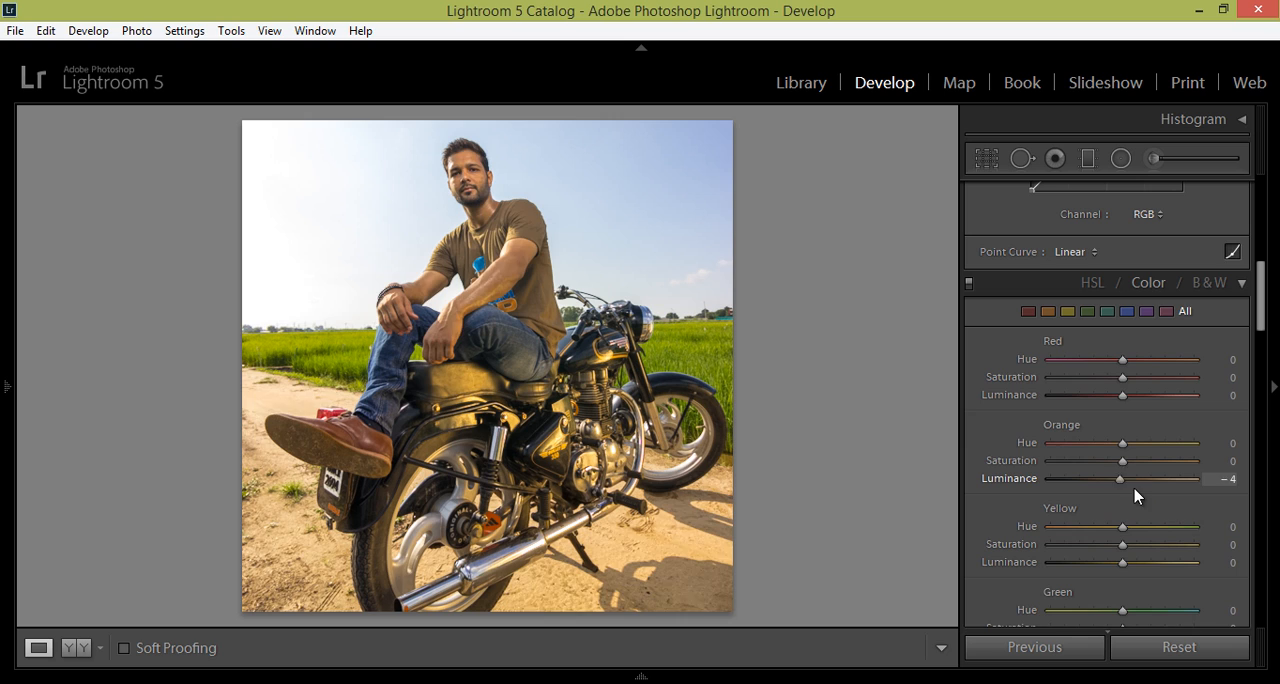
drag(1120, 478, 1138, 478)
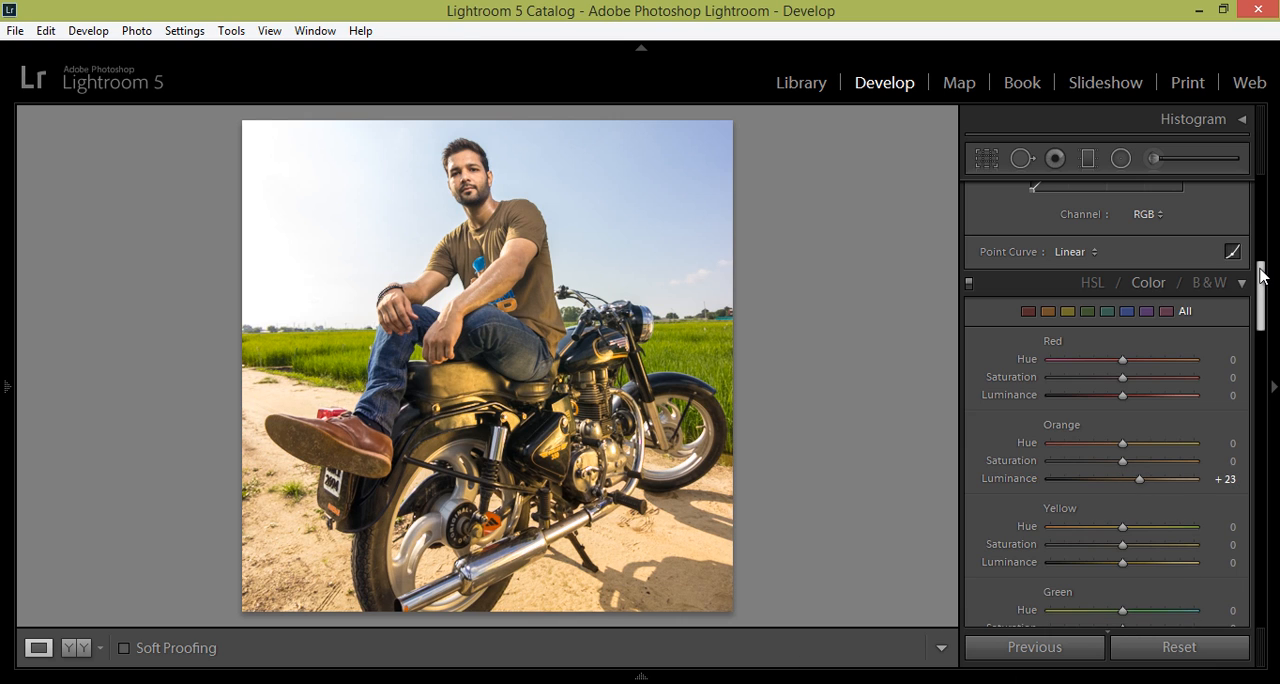
Zoom on the jeans and set noise luminance 11, sharpening amount 115, radius 1.2.
scroll(down, 3)
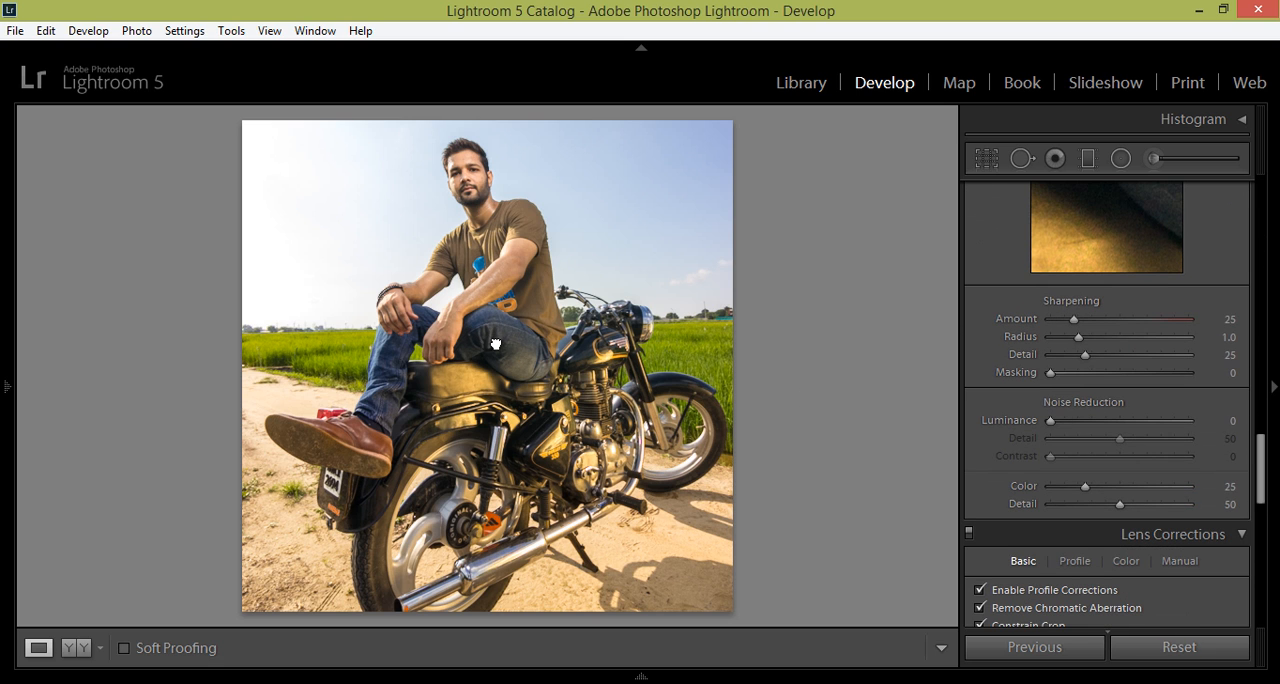
click(496, 344)
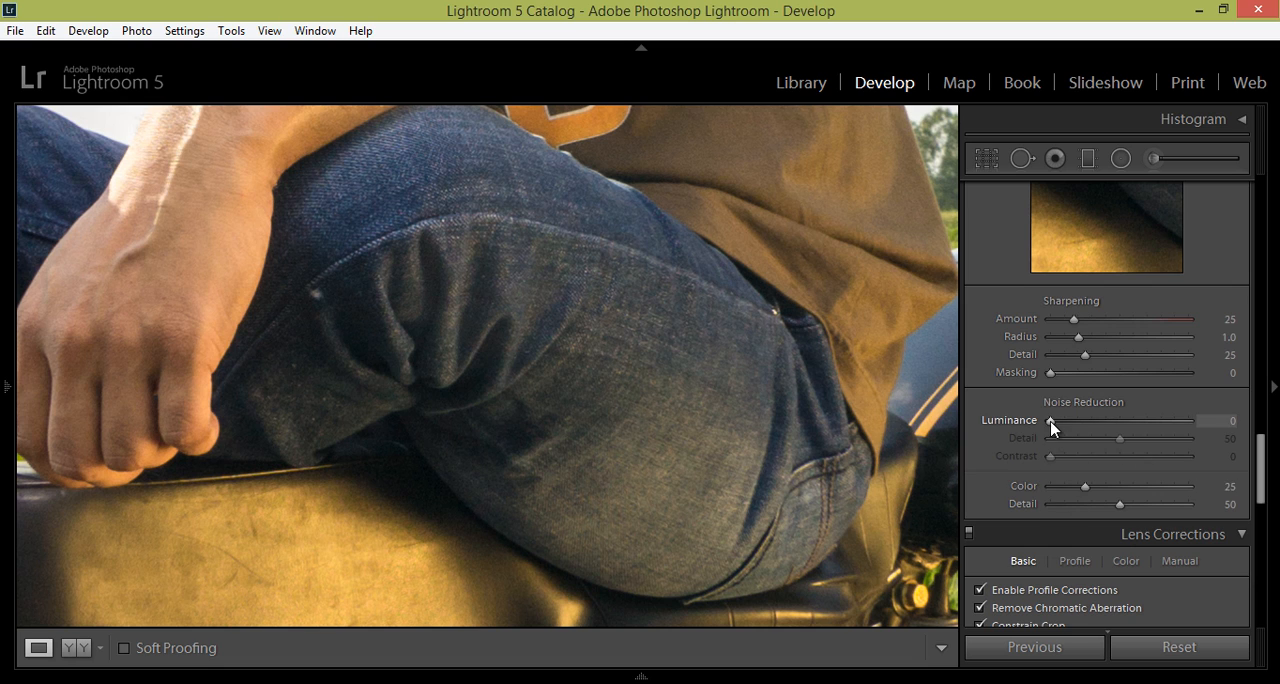
drag(1080, 318, 1132, 318)
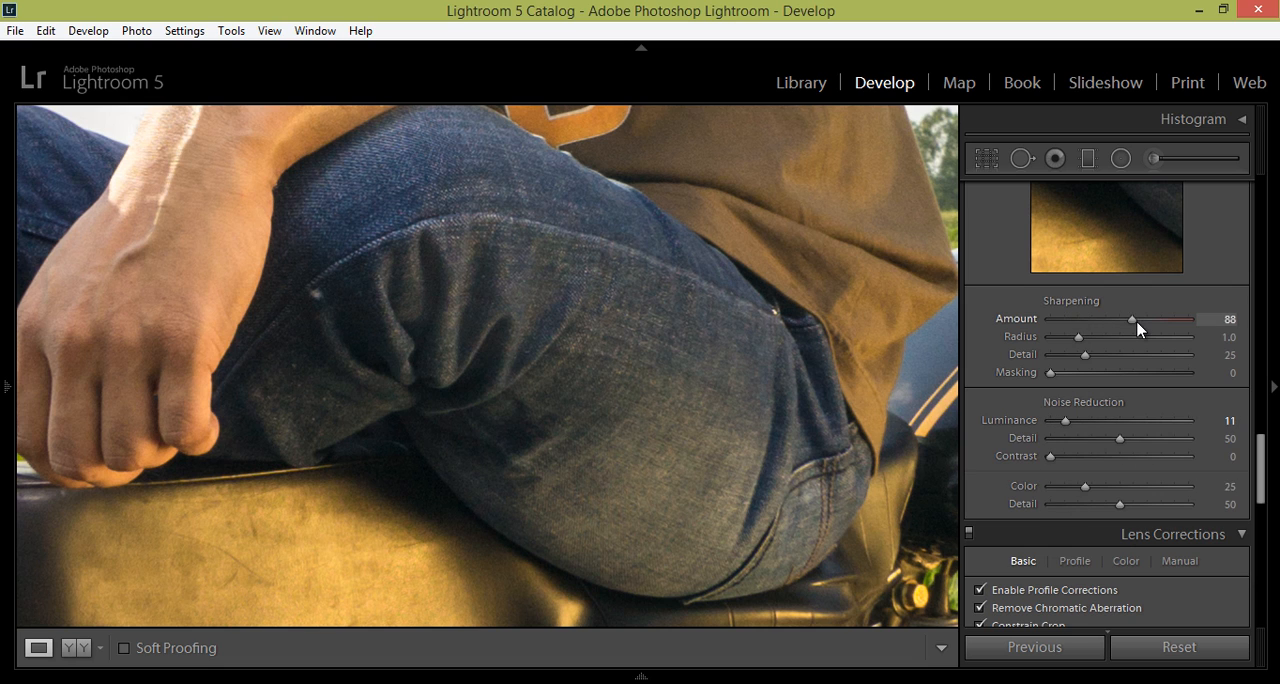
drag(1136, 318, 1160, 318)
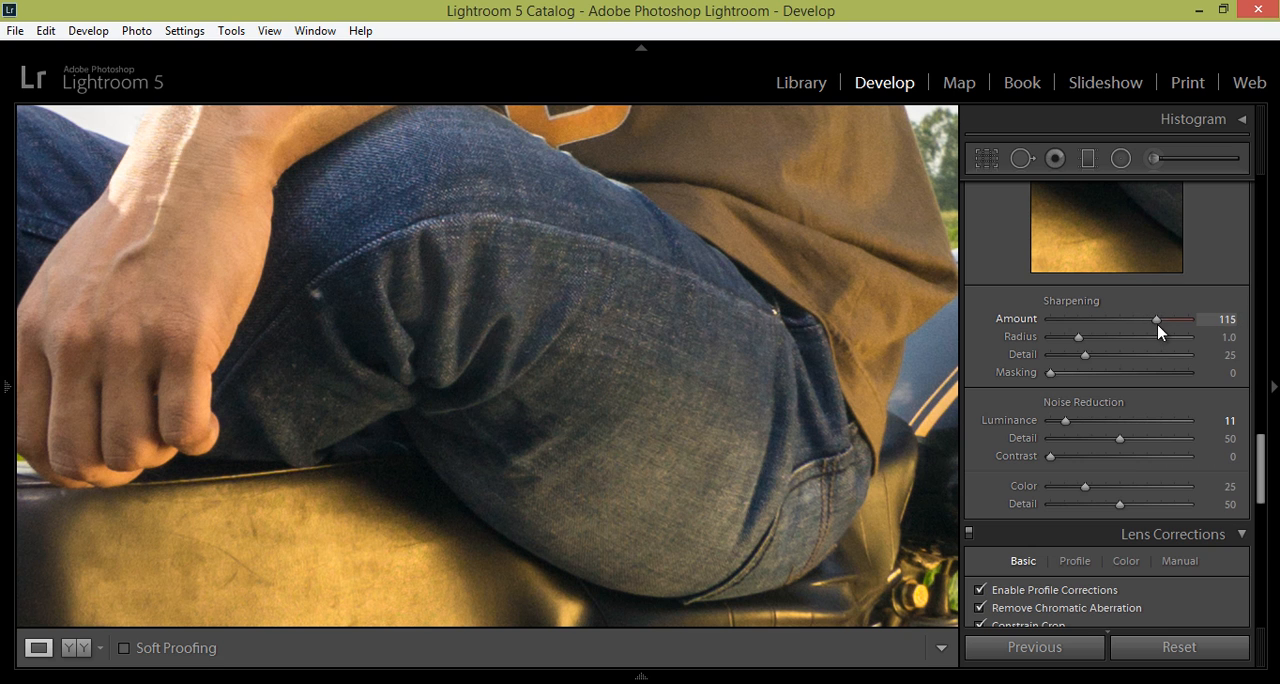
drag(1084, 336, 1092, 336)
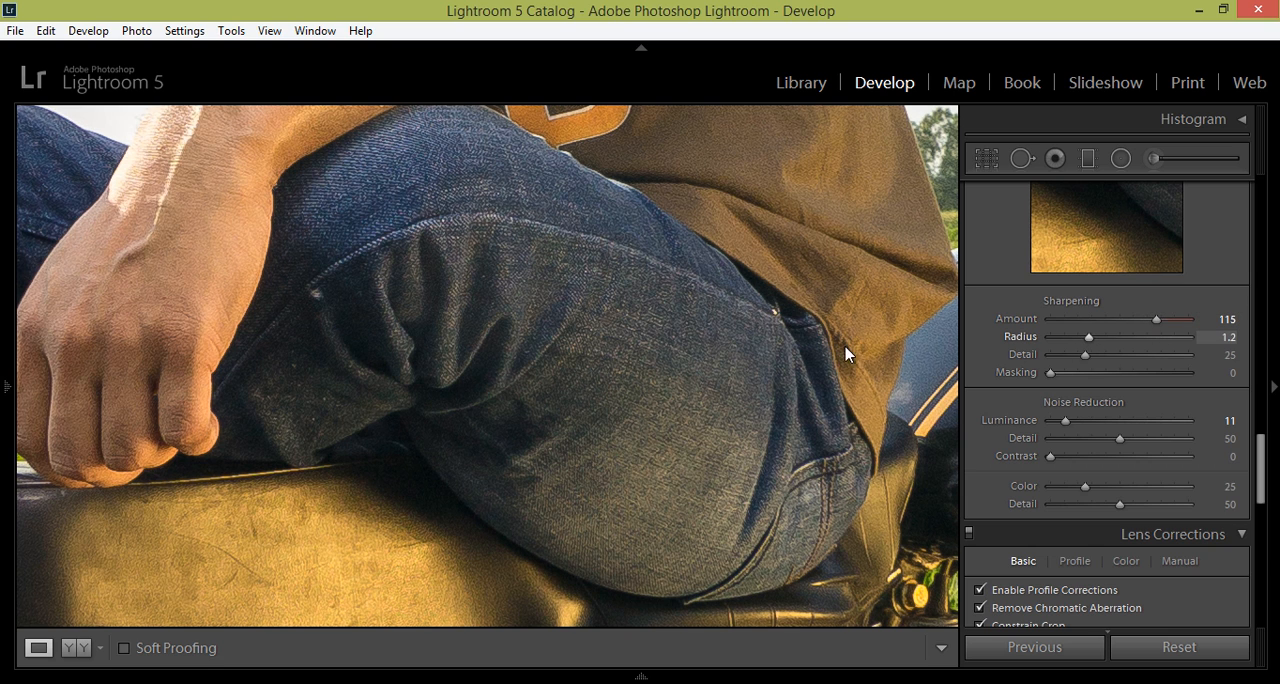
mouse_move(1152, 308)
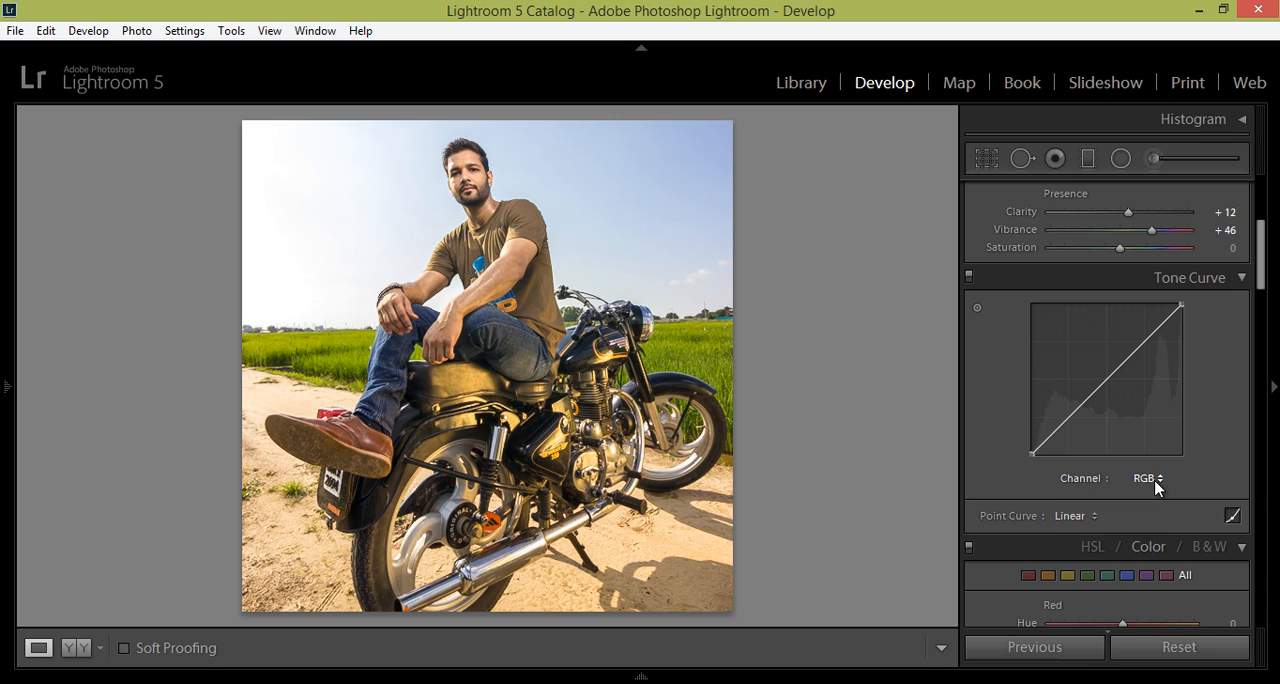
Lift the RGB point curve's black point and place a shadow point for faded blacks.
click(1148, 478)
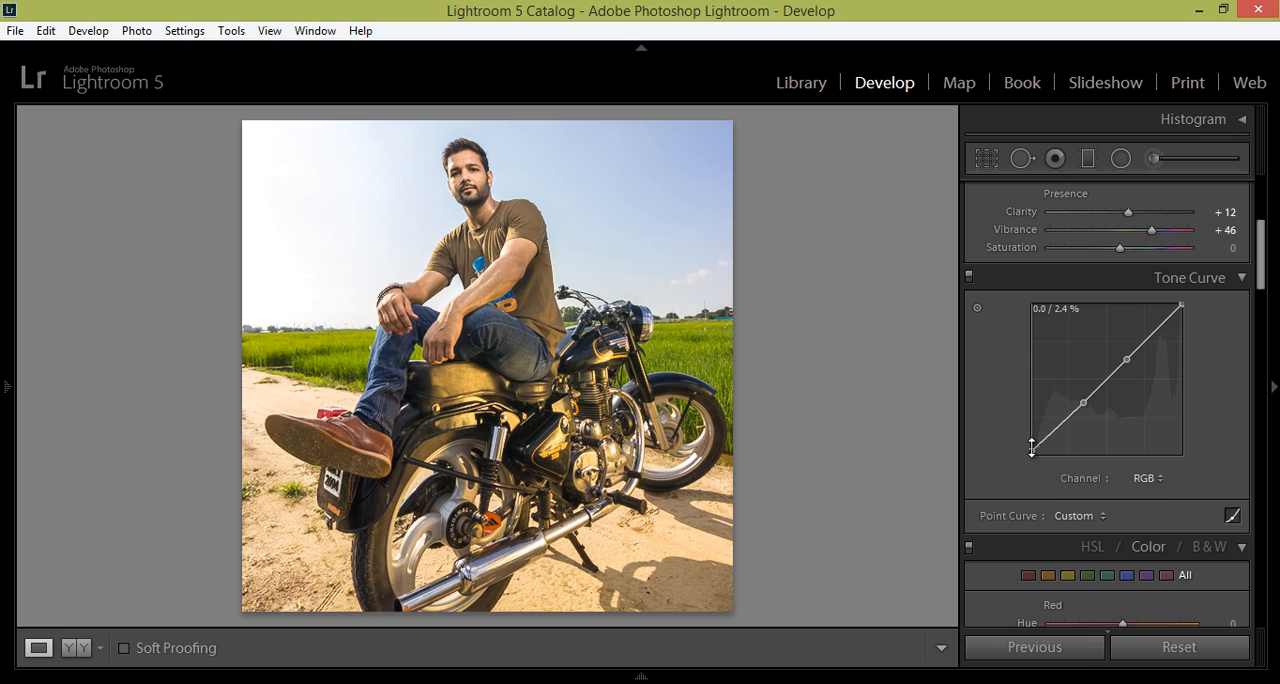
drag(1032, 448, 1030, 432)
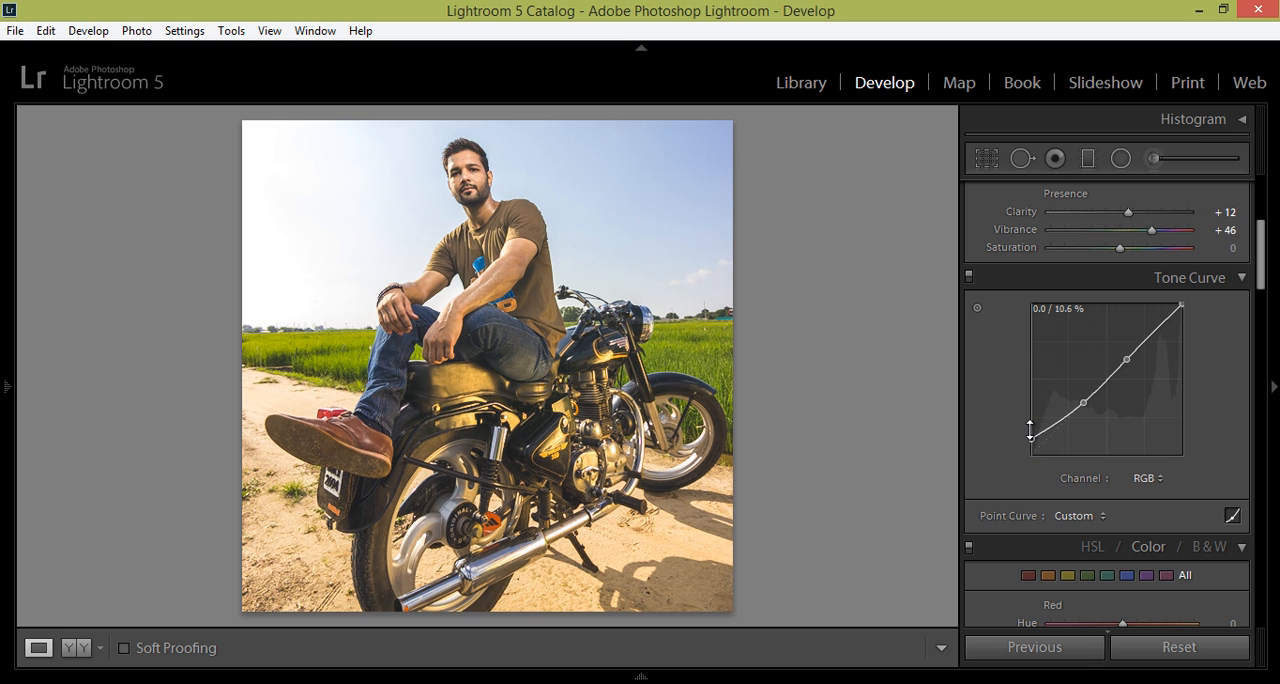
drag(1030, 430, 1030, 424)
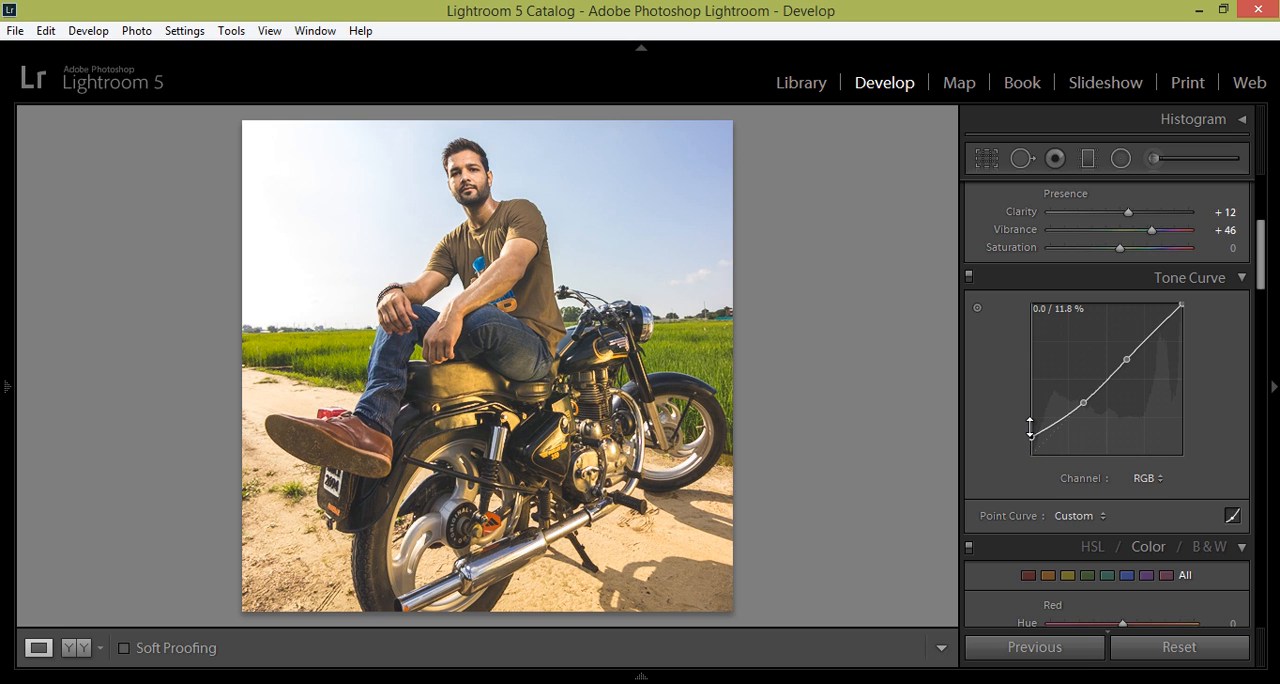
drag(1032, 426, 1032, 414)
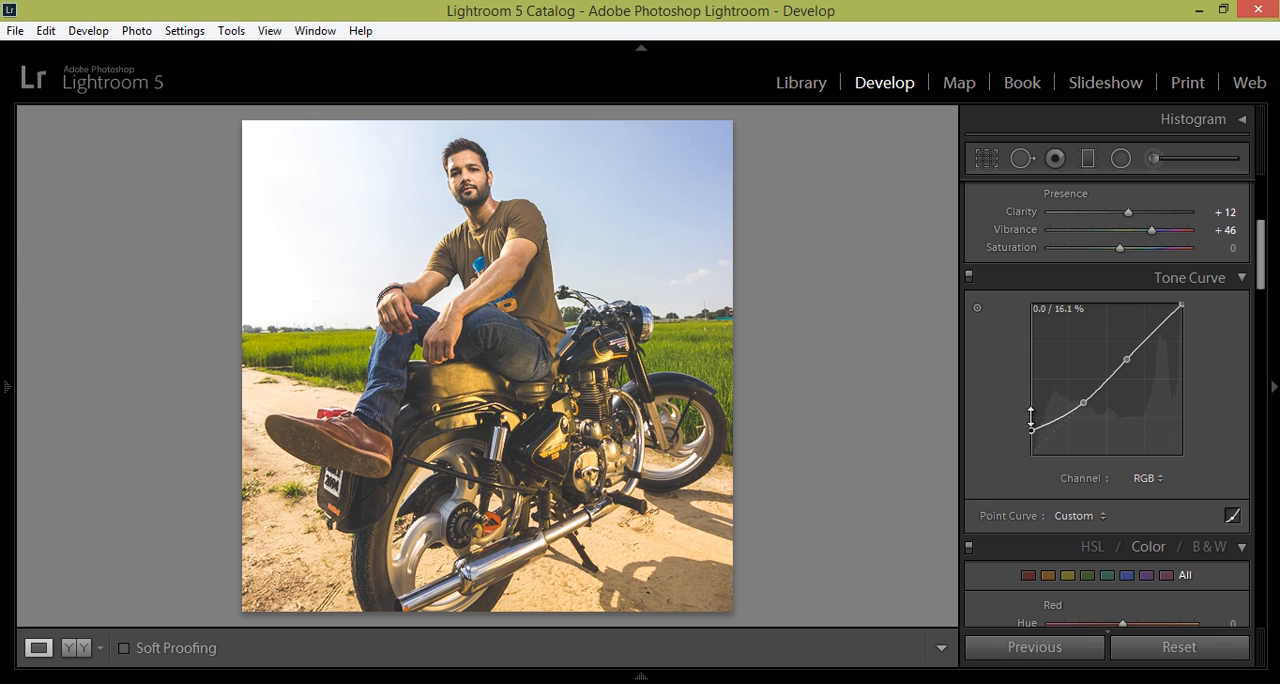
drag(1032, 424, 1060, 418)
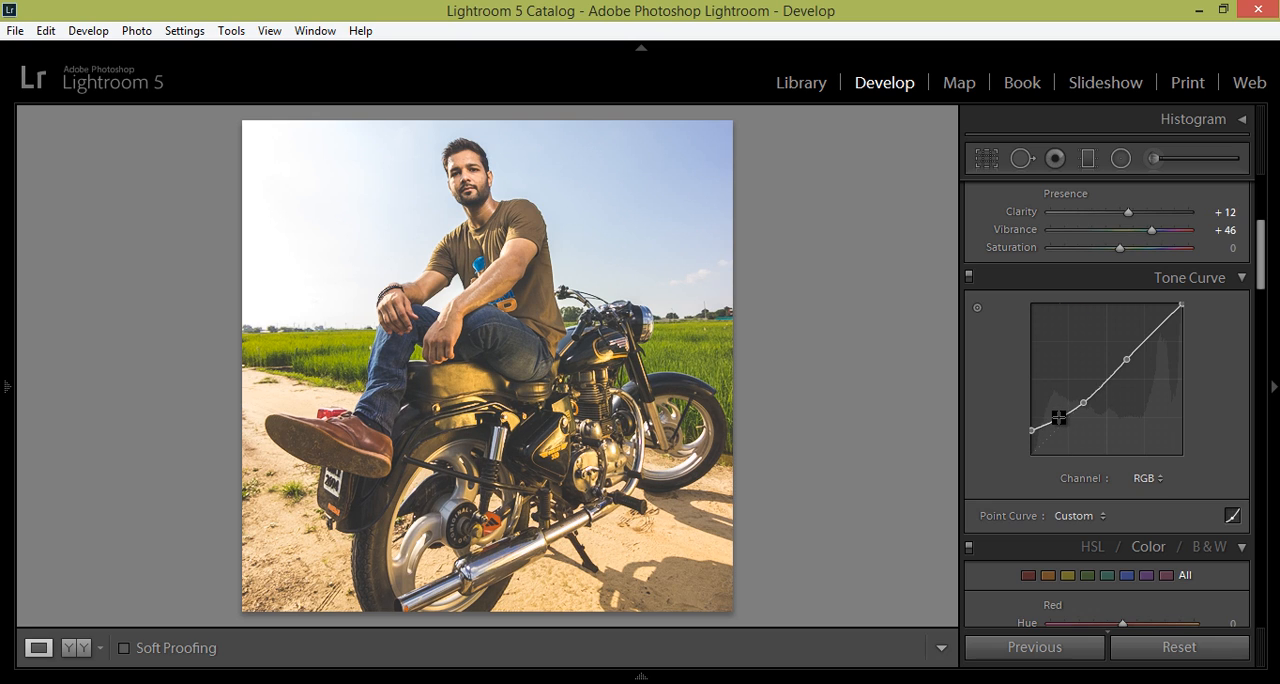
drag(1060, 418, 1054, 426)
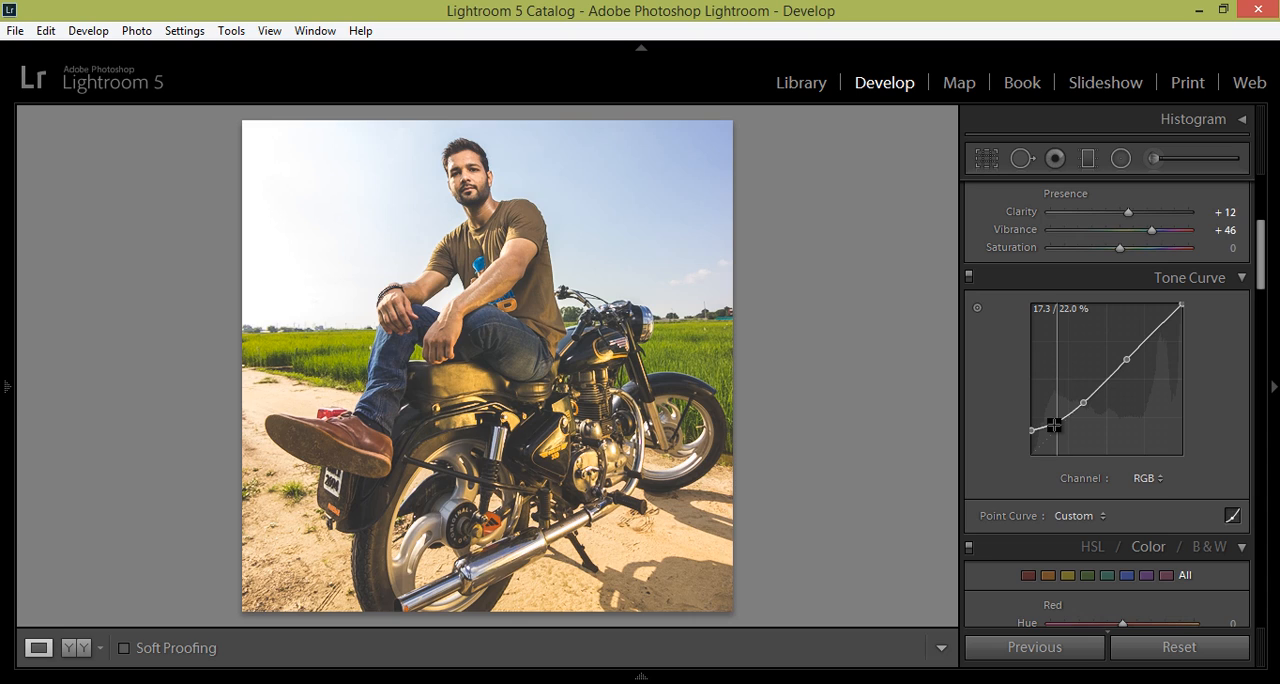
drag(1052, 426, 1038, 440)
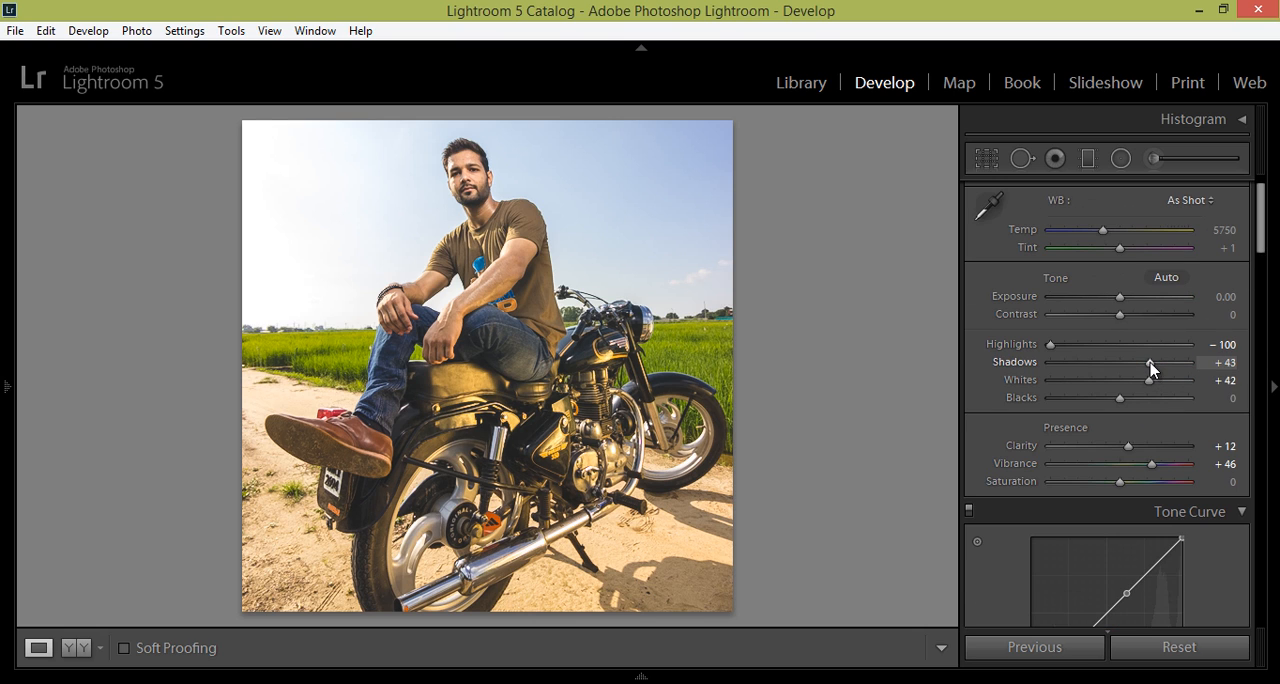
Raise Basic Shadows to +70.
drag(1150, 362, 1170, 362)
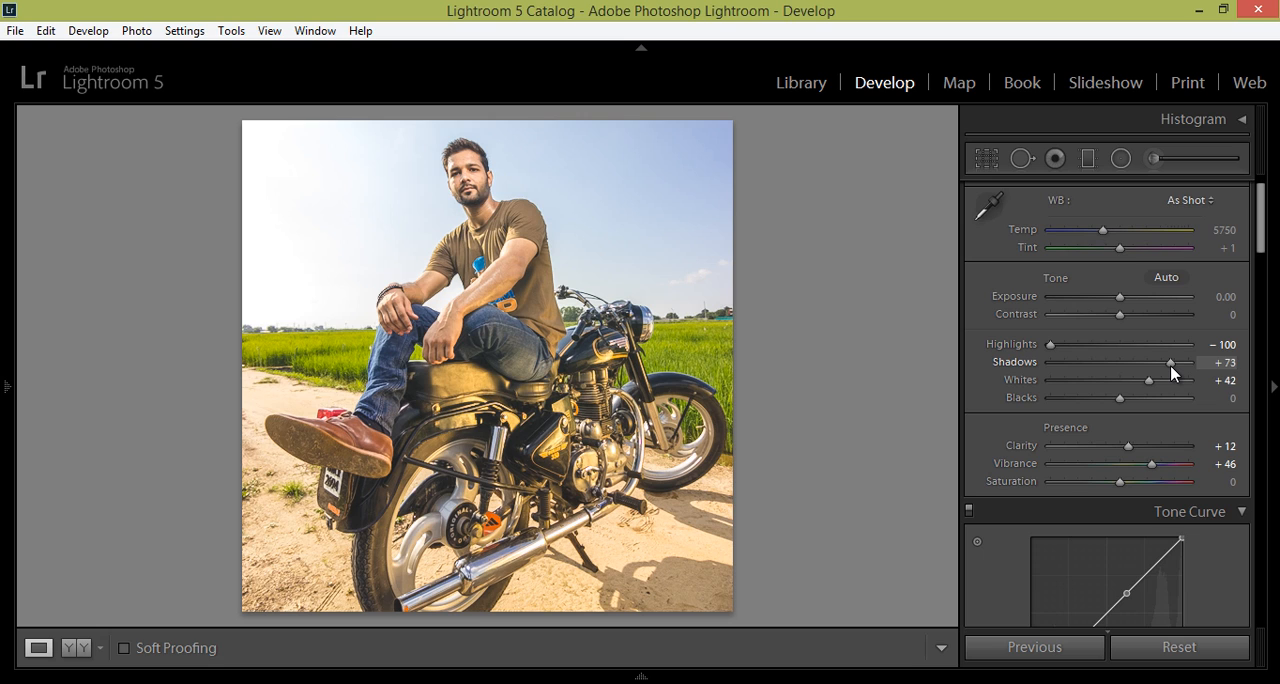
drag(1172, 362, 1168, 362)
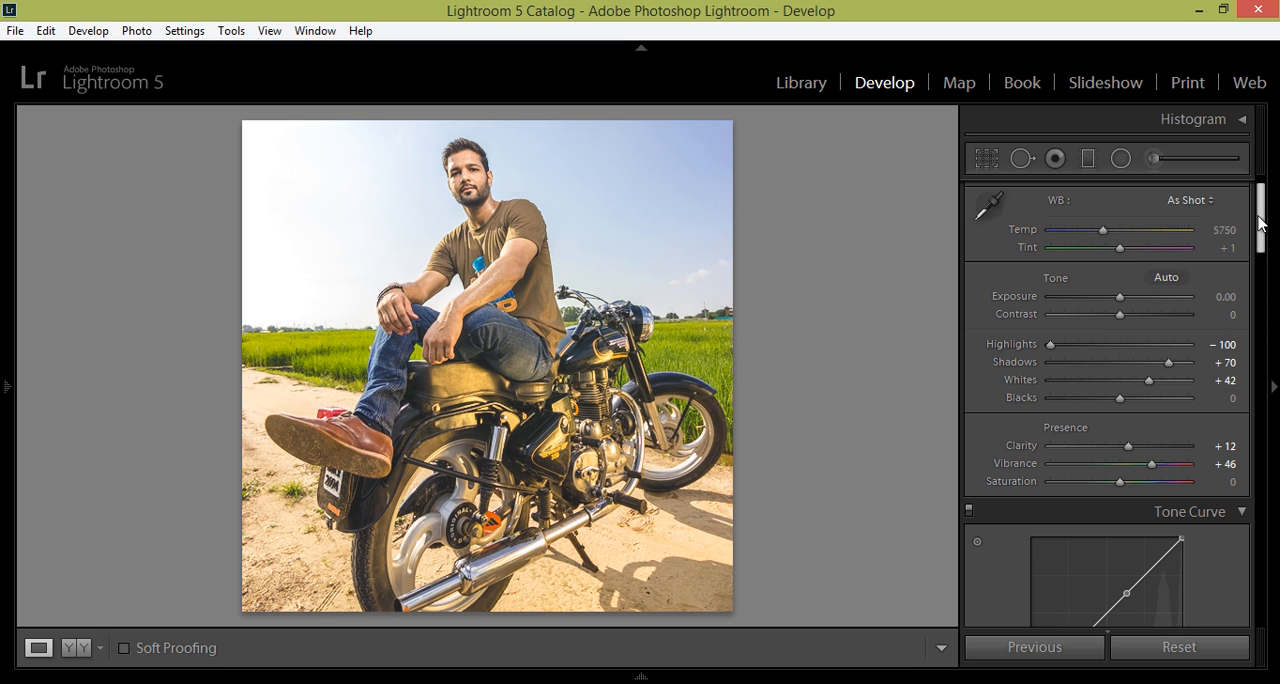
scroll(down, 3)
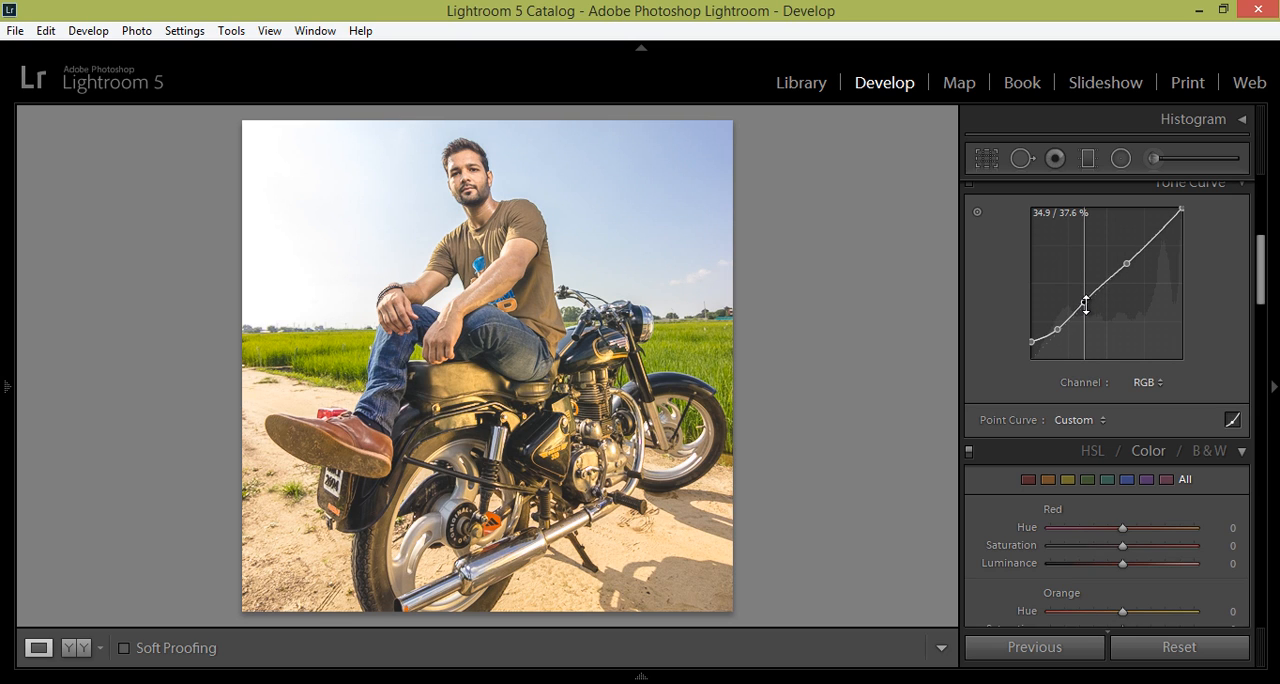
Nudge the RGB curve's midtone point slightly upward for a gentle S-curve.
drag(1084, 304, 1084, 300)
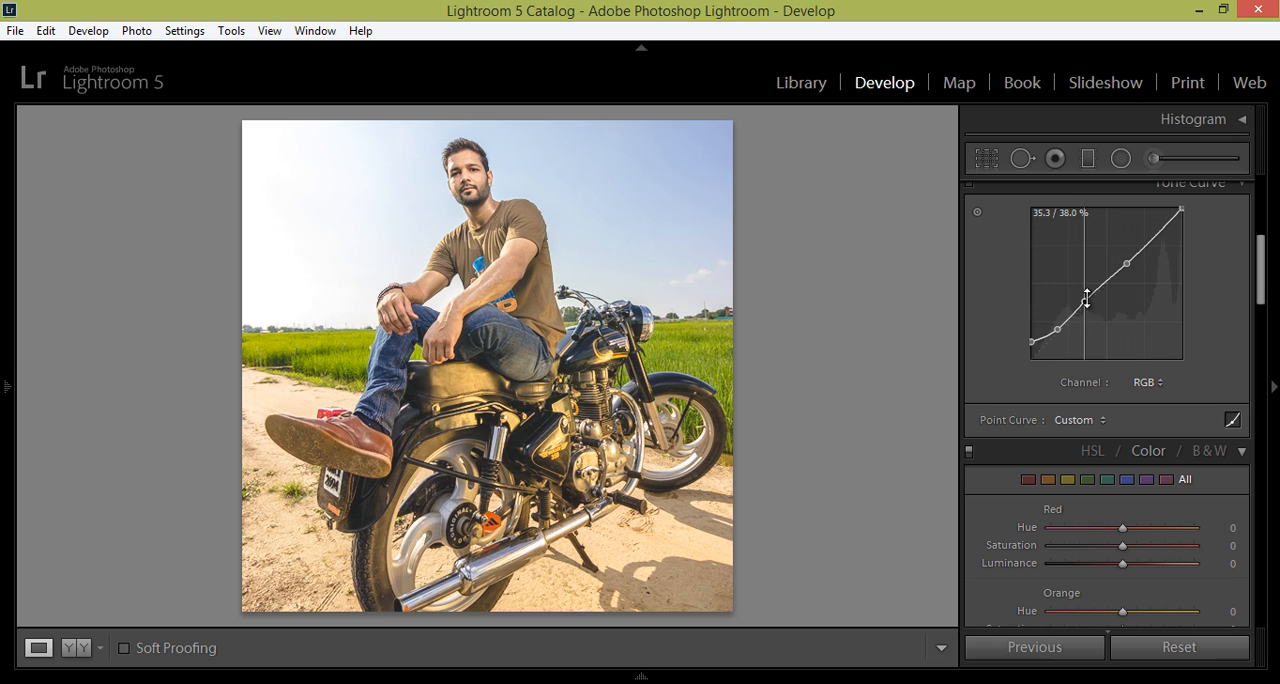
drag(1086, 300, 1034, 336)
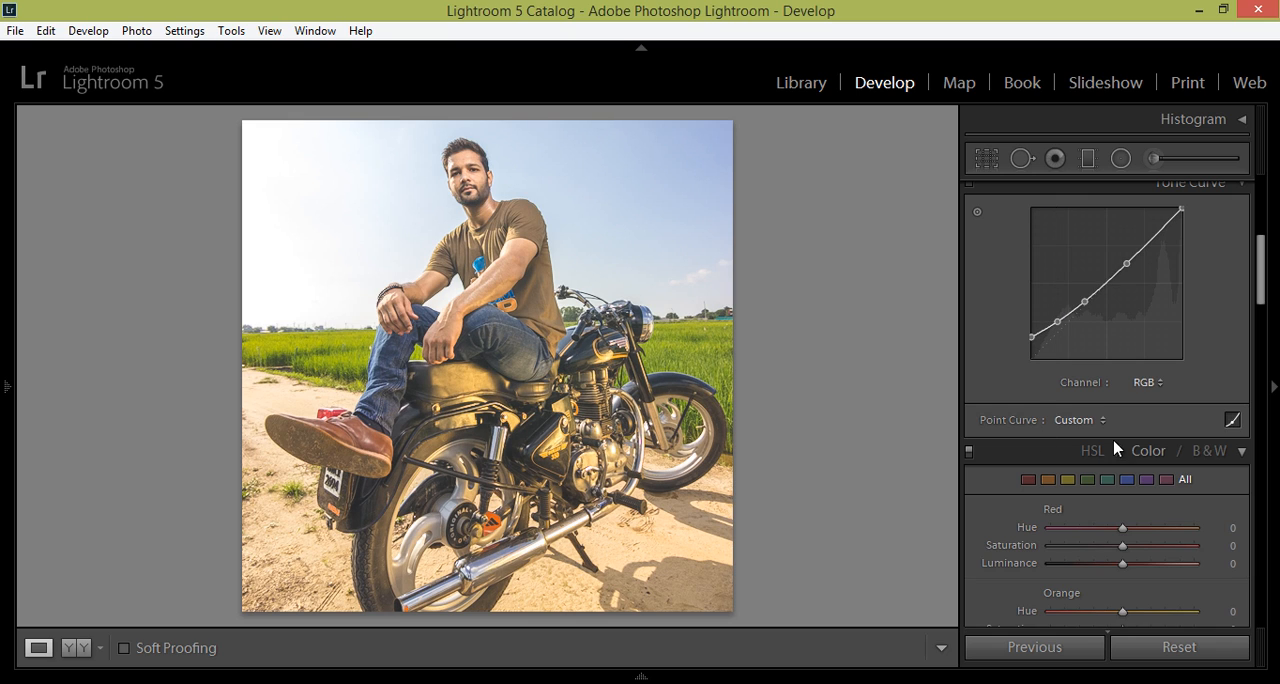
mouse_move(1084, 480)
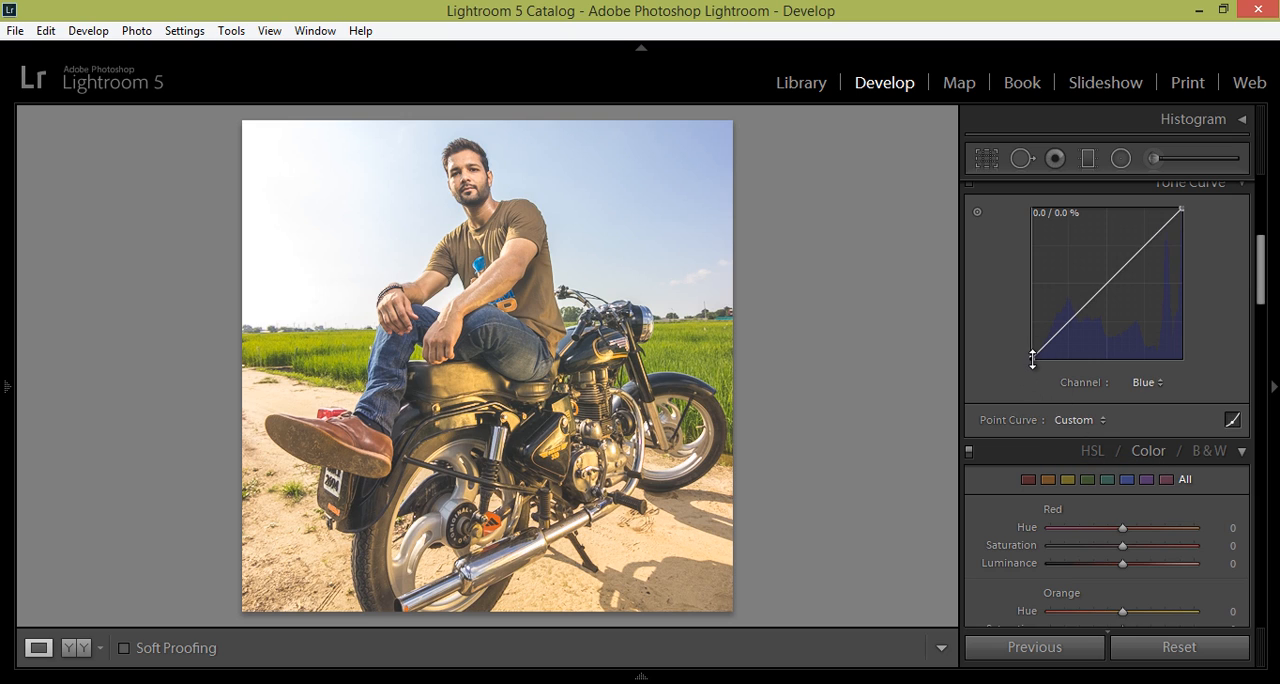
Lift the blue curve's black point and pull its top down to about 91%.
drag(1032, 358, 1032, 344)
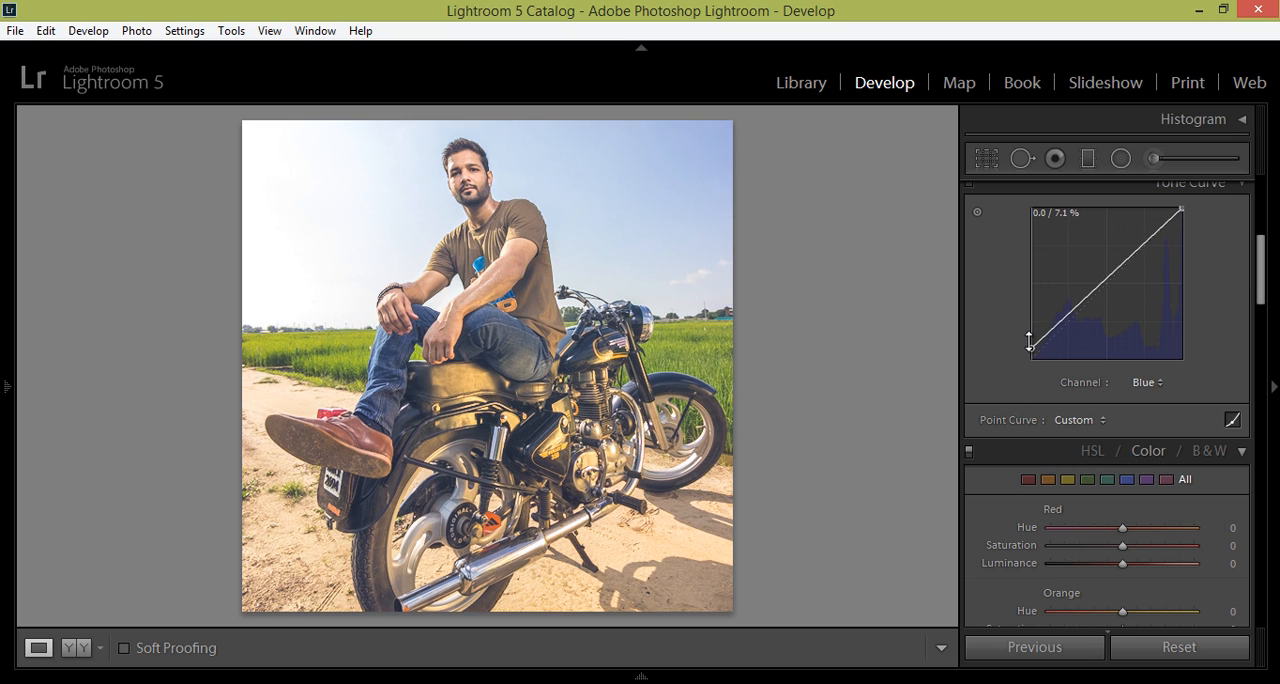
drag(1032, 342, 1080, 296)
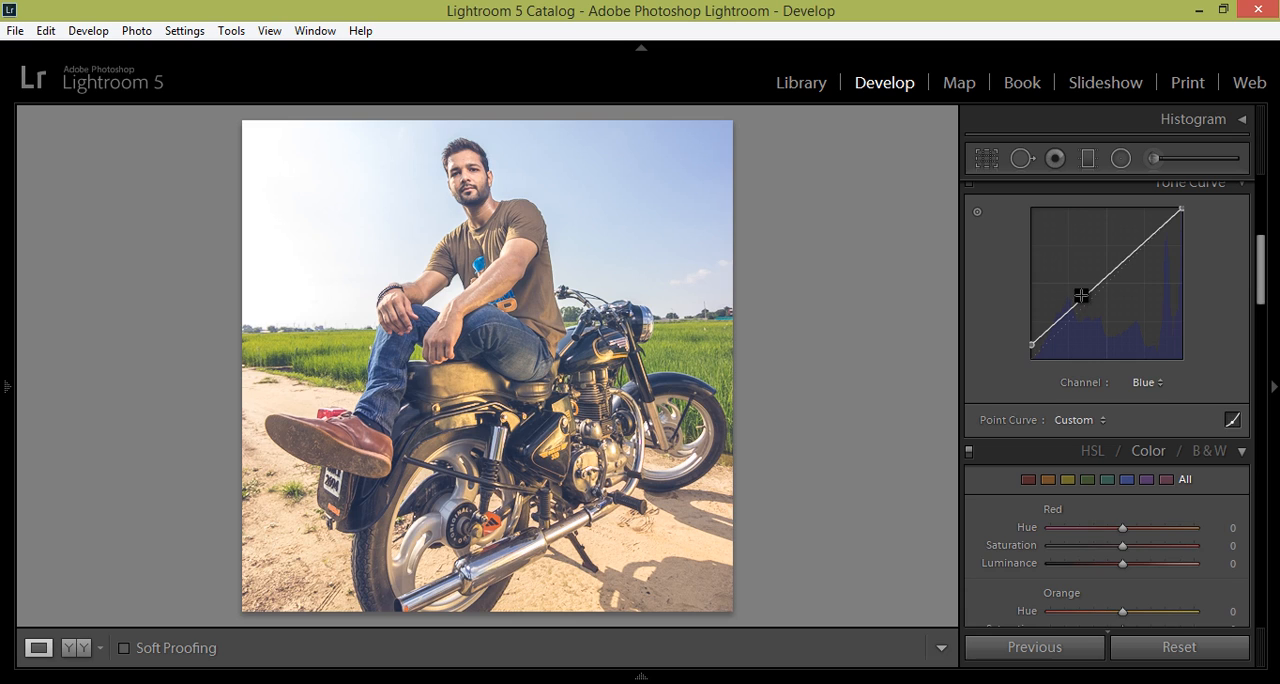
drag(1080, 296, 1032, 340)
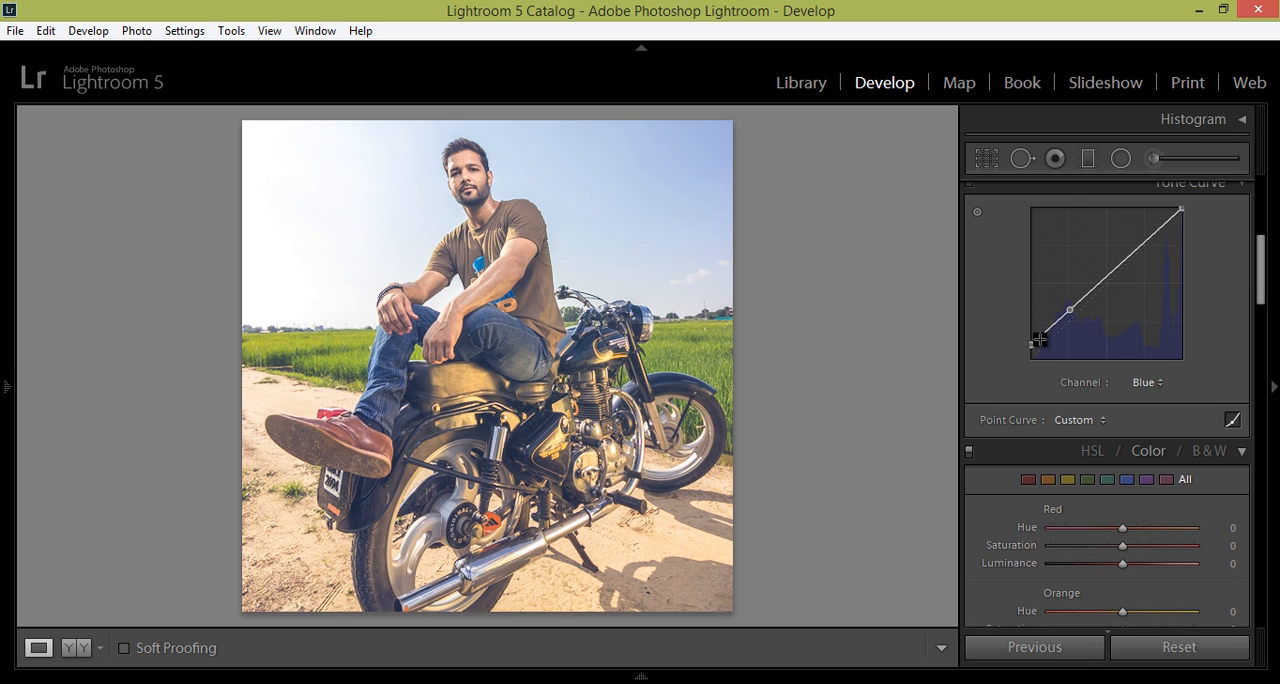
drag(1038, 340, 1052, 318)
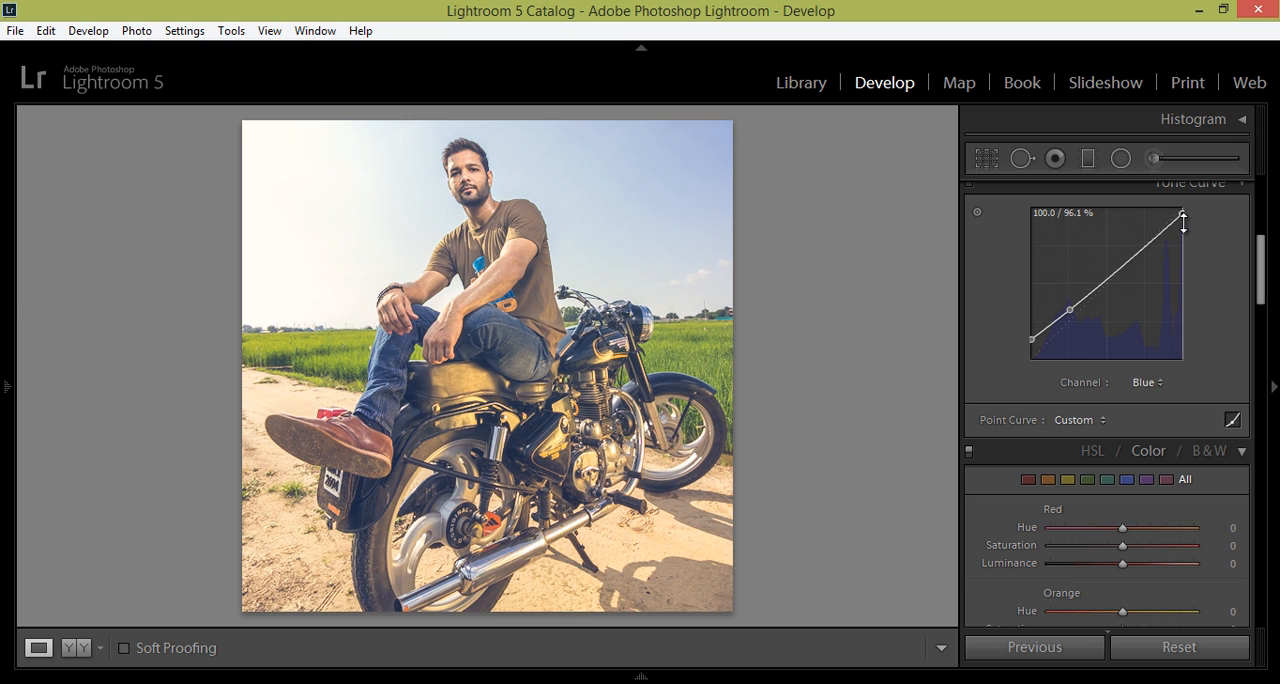
drag(1184, 216, 1184, 226)
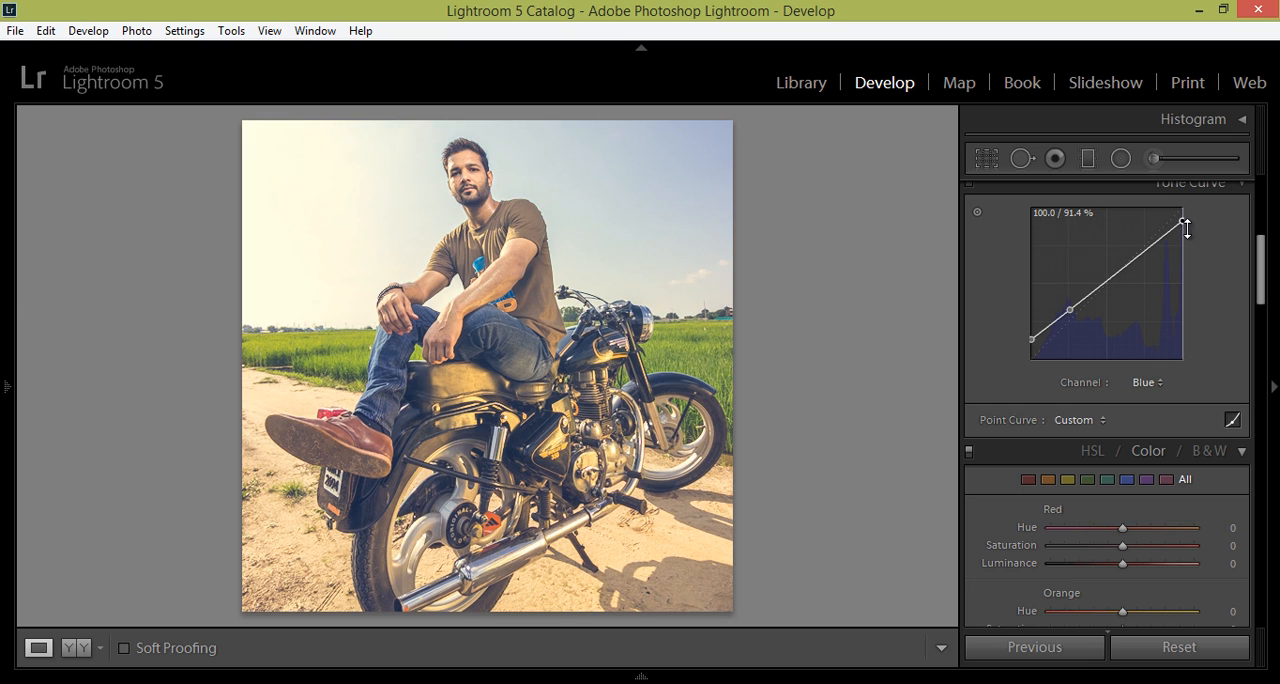
drag(1184, 224, 1188, 216)
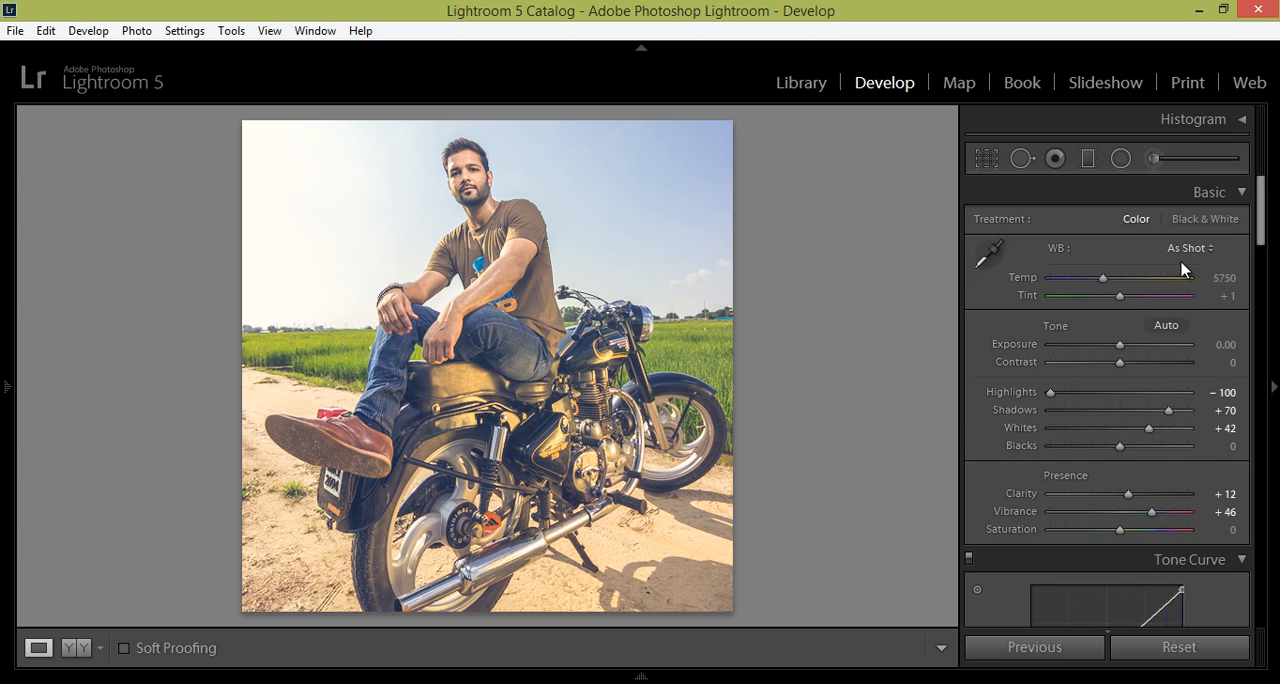
Set white balance to Auto, then warm Temp to 7050 with tint 0.
click(1194, 248)
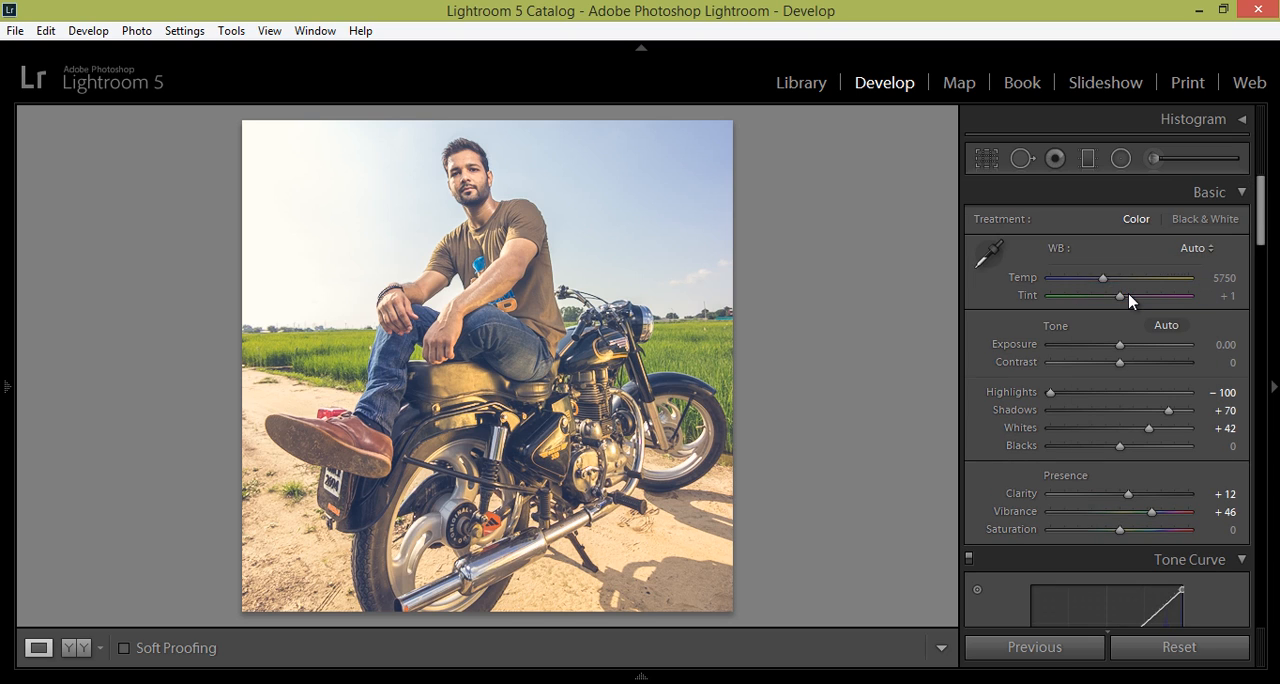
drag(1104, 276, 1120, 276)
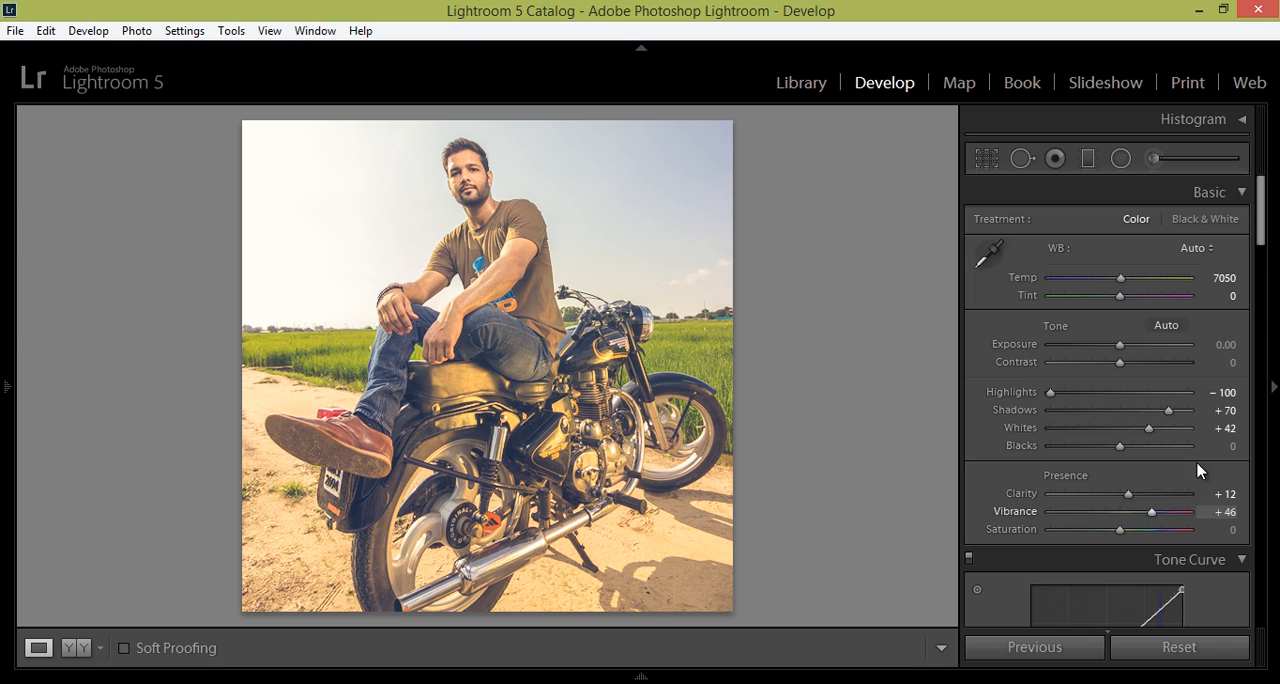
Raise the black point of the RGB channel curve to give the shadows a faded look.
scroll(down, 3)
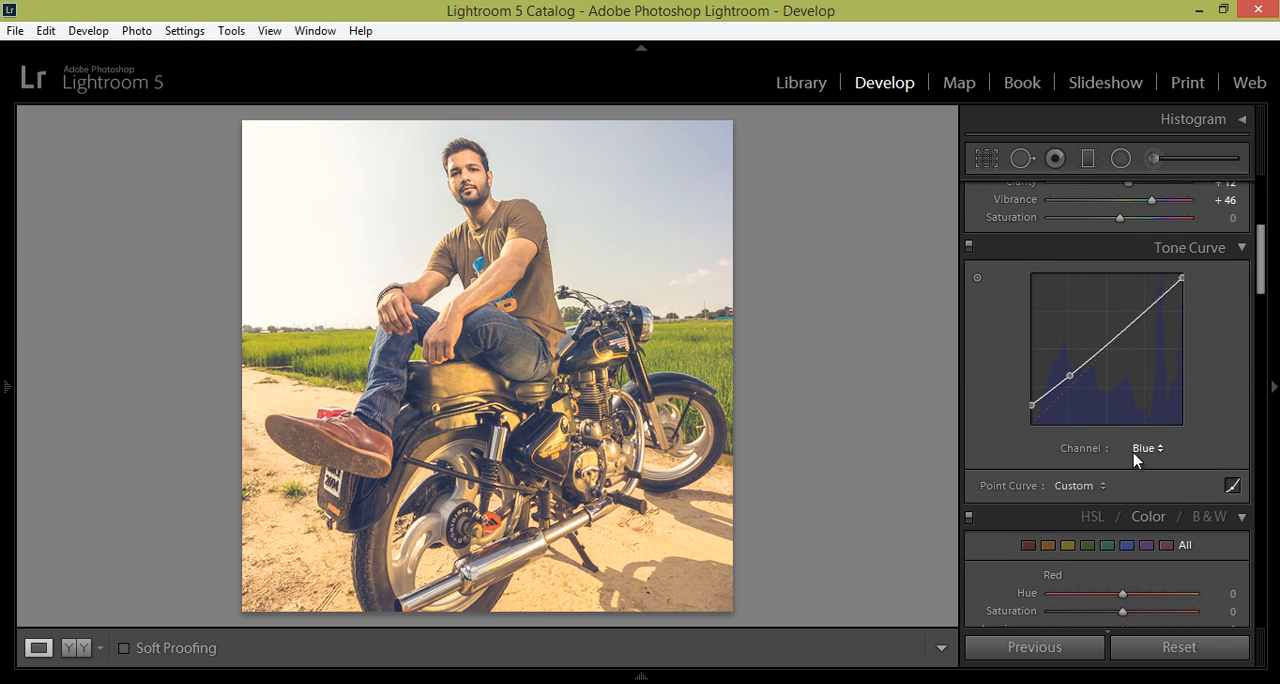
click(1148, 448)
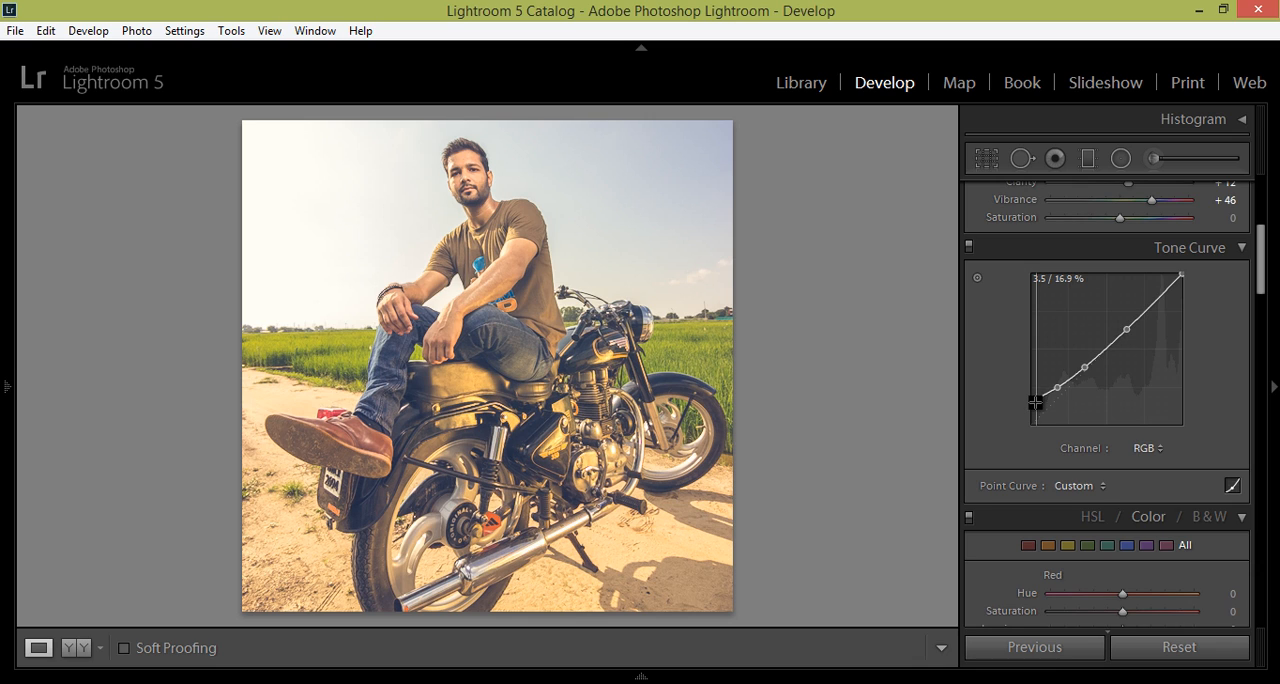
drag(1036, 404, 1040, 390)
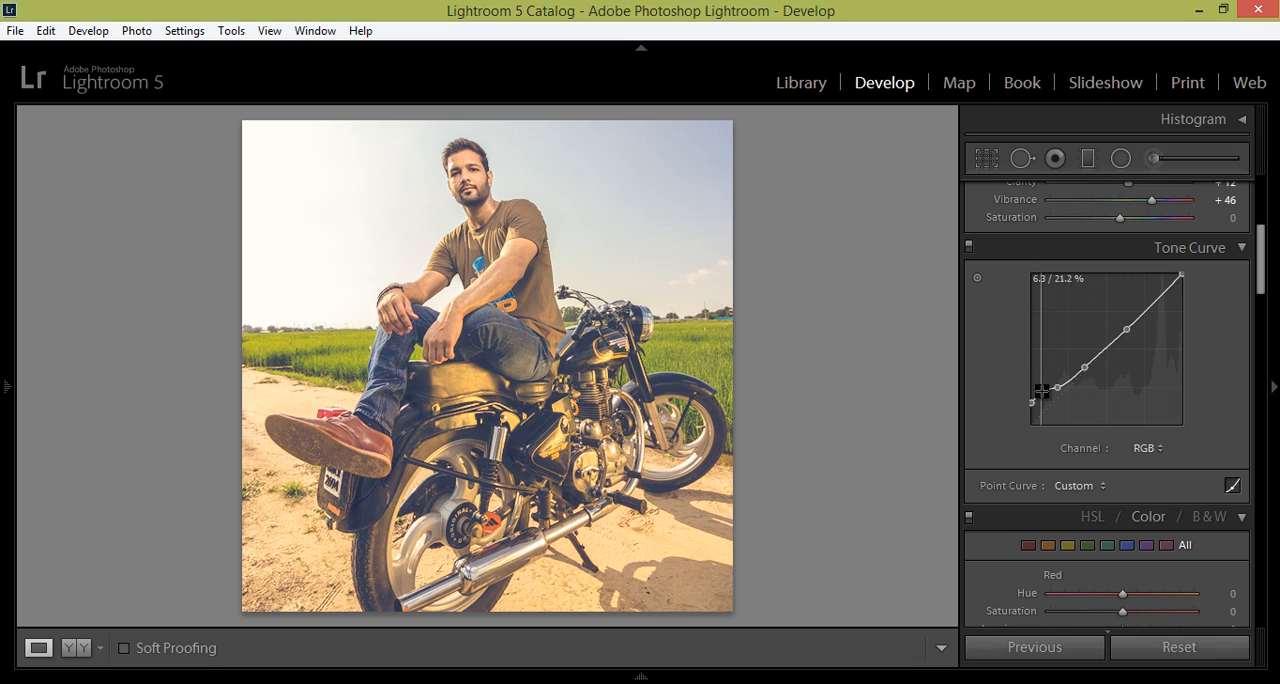
drag(1040, 392, 1044, 372)
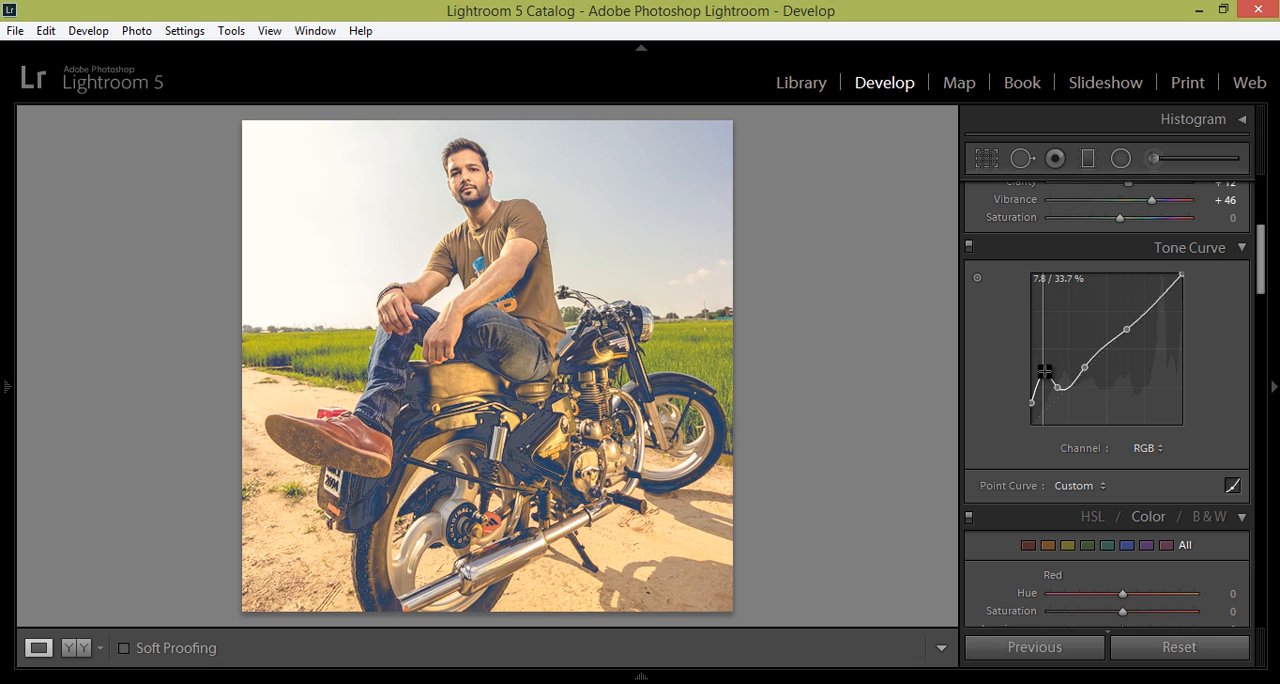
drag(1044, 372, 1048, 390)
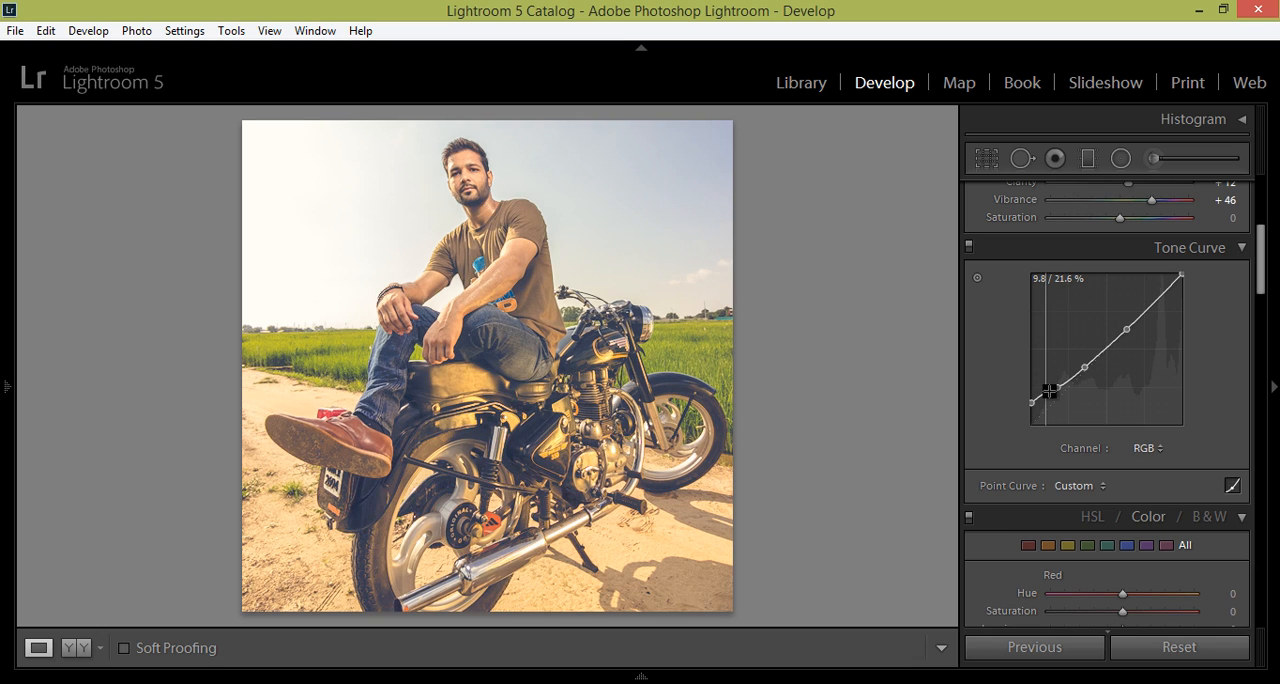
drag(1048, 390, 1048, 396)
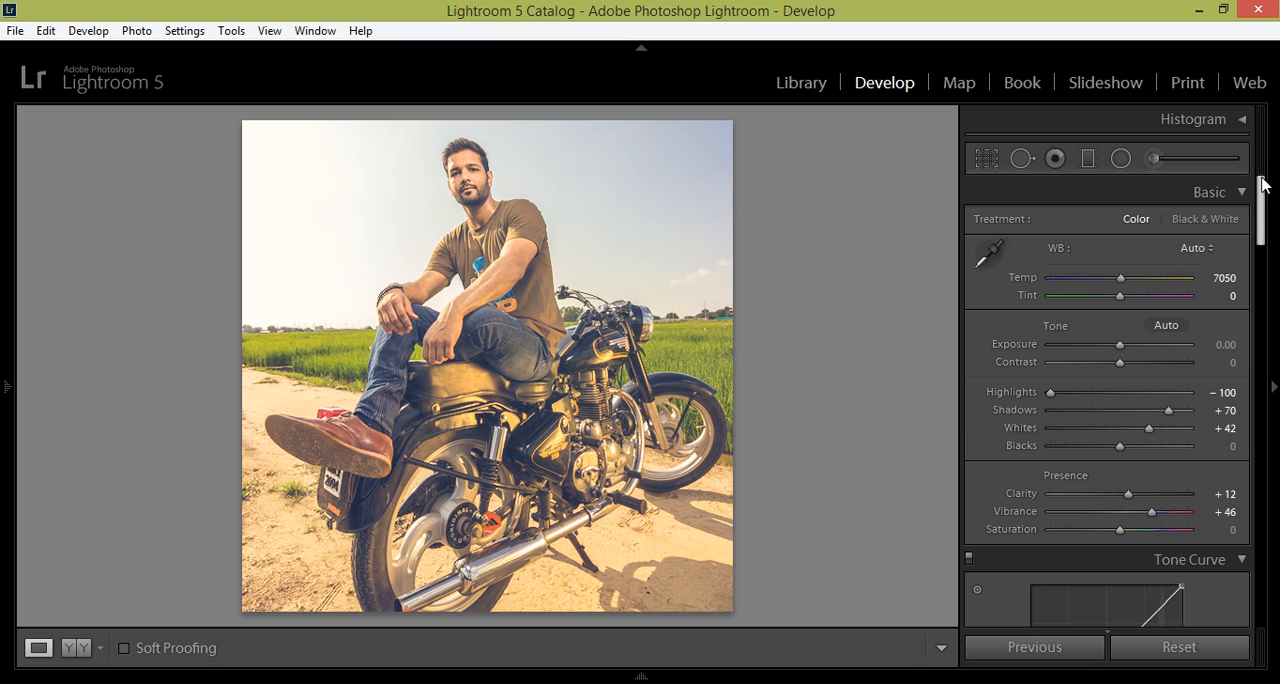
mouse_move(1208, 252)
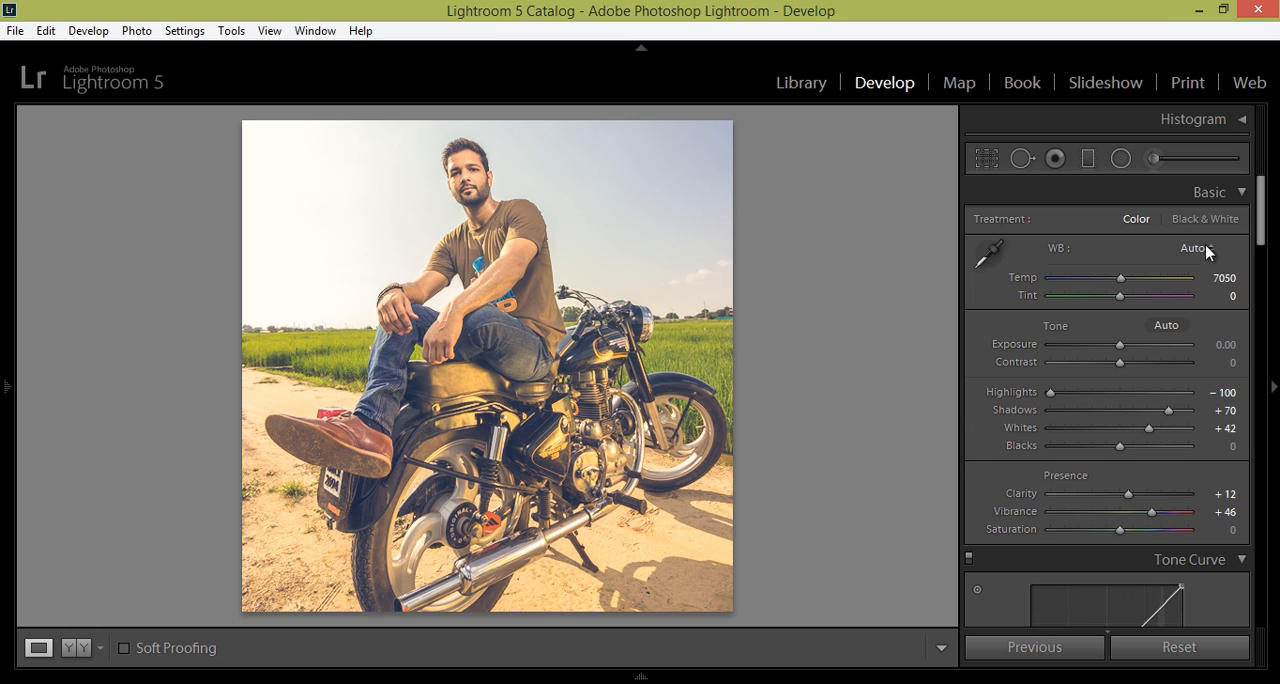
scroll(down, 3)
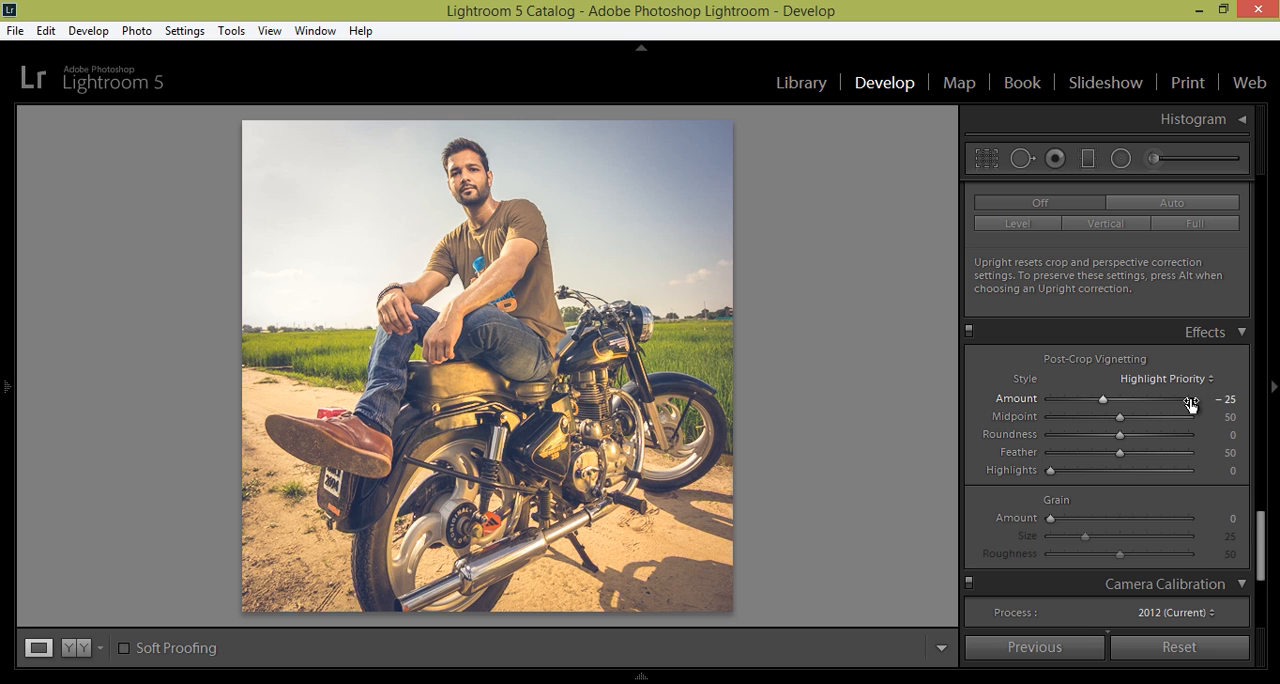
scroll(down, 3)
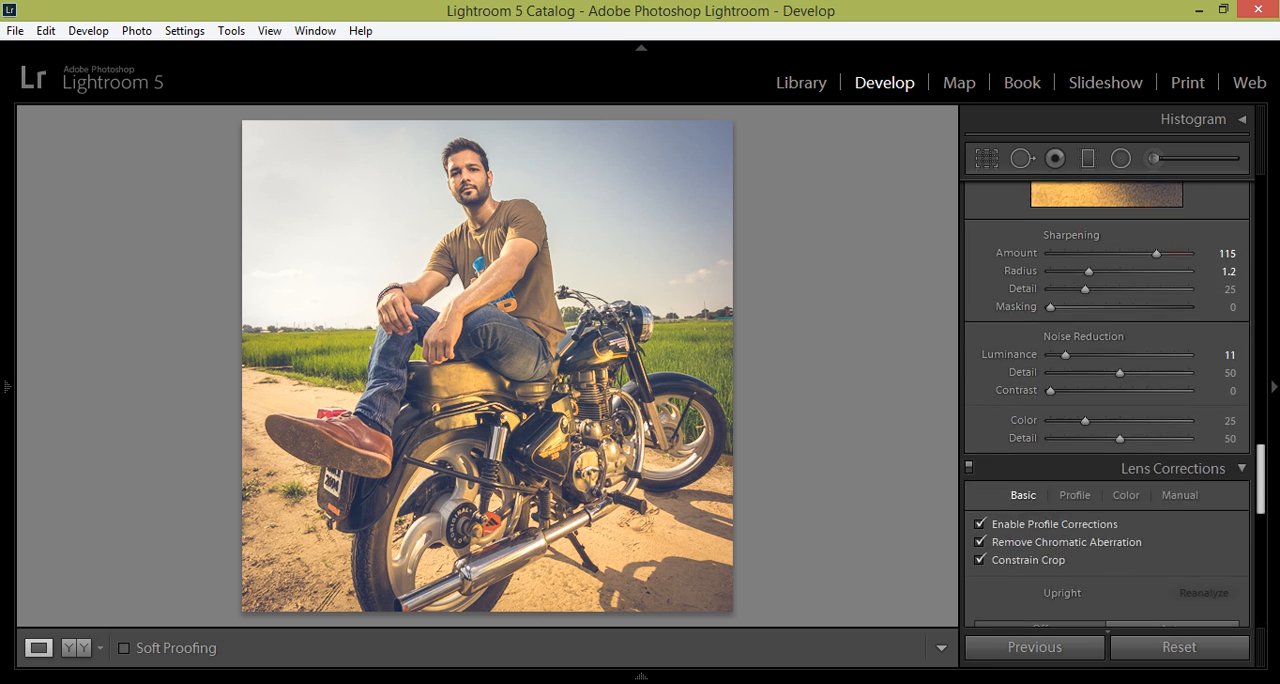
Set a subtle Highlights saturation for the split tone in the Split Toning panel.
scroll(down, 3)
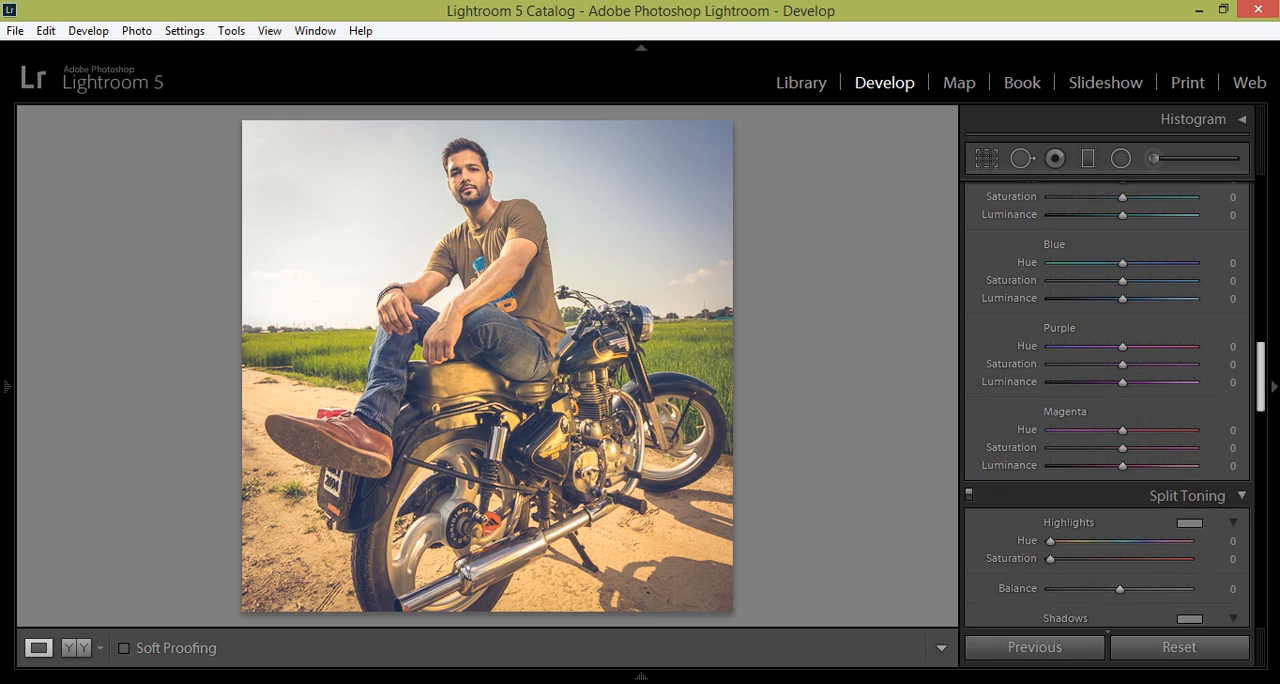
scroll(down, 3)
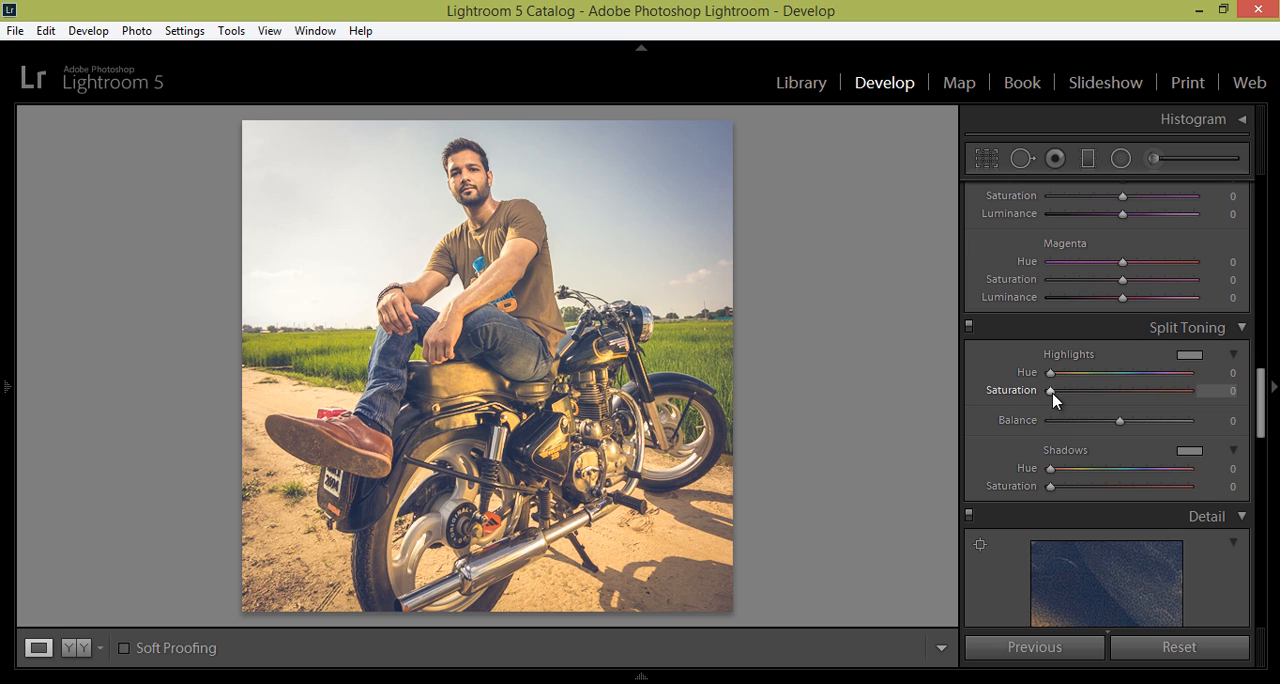
drag(1052, 390, 1090, 390)
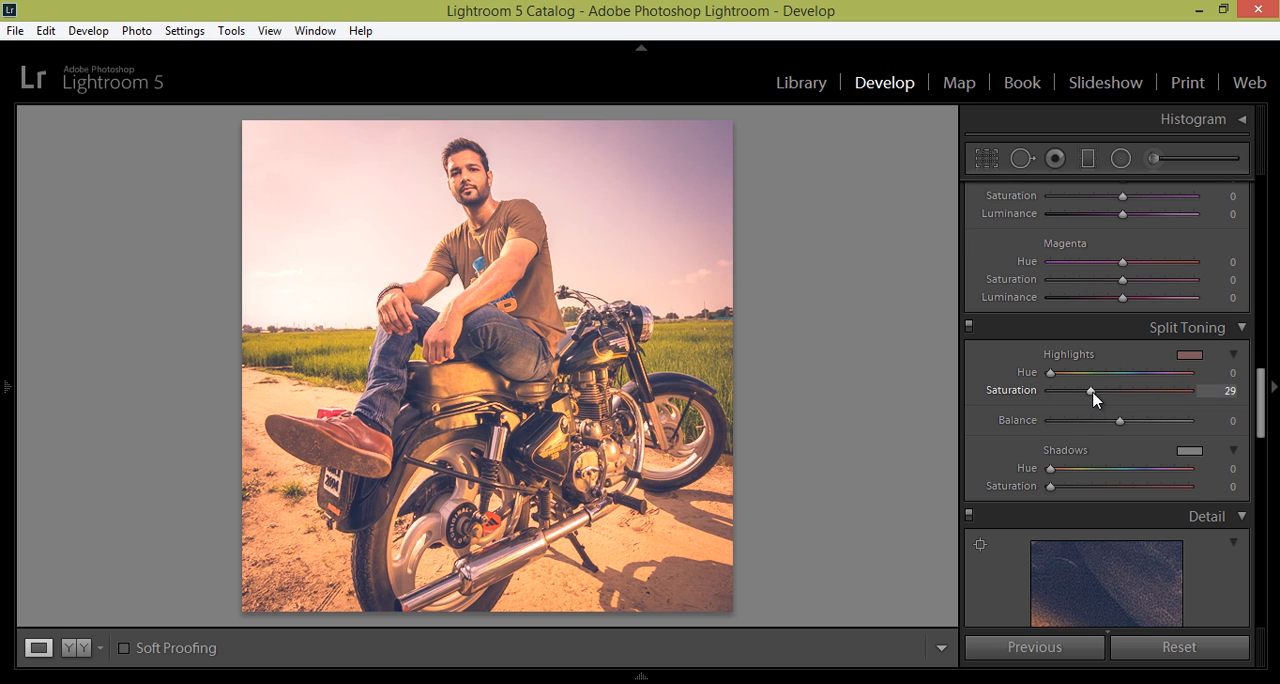
drag(1090, 390, 1068, 390)
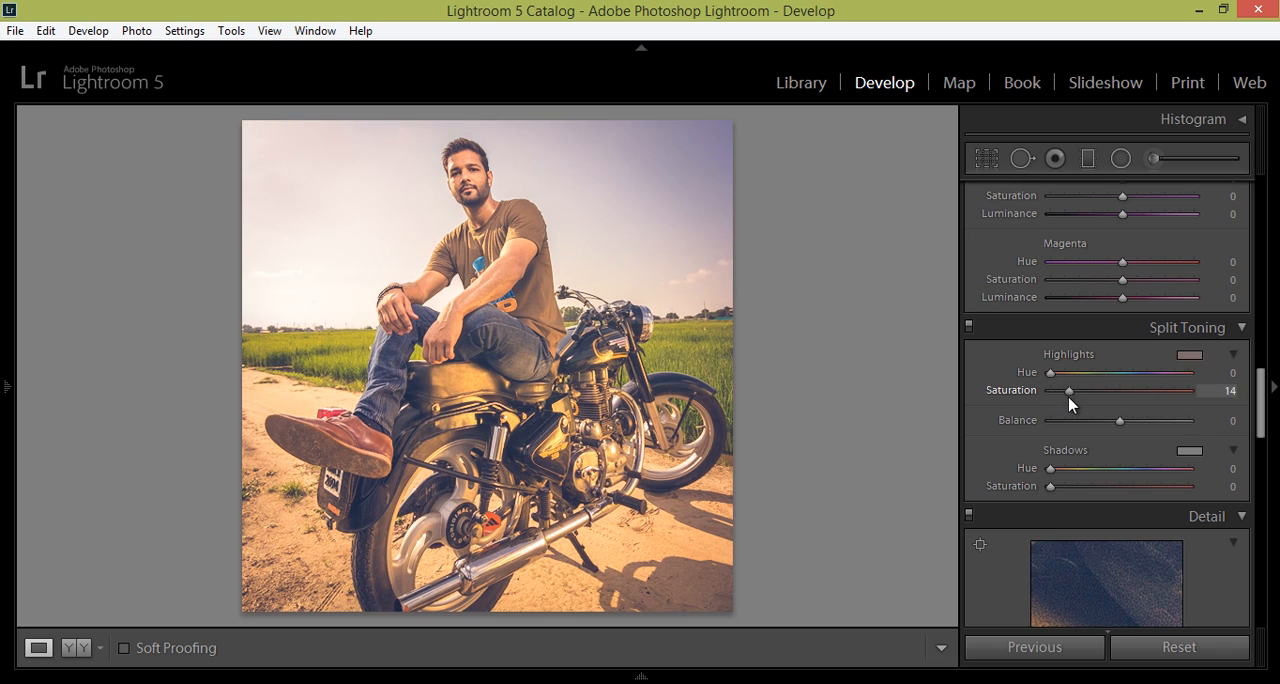
Pick a warm low-saturation yellow, hue 51 saturation 15, for the highlight tint.
click(1186, 356)
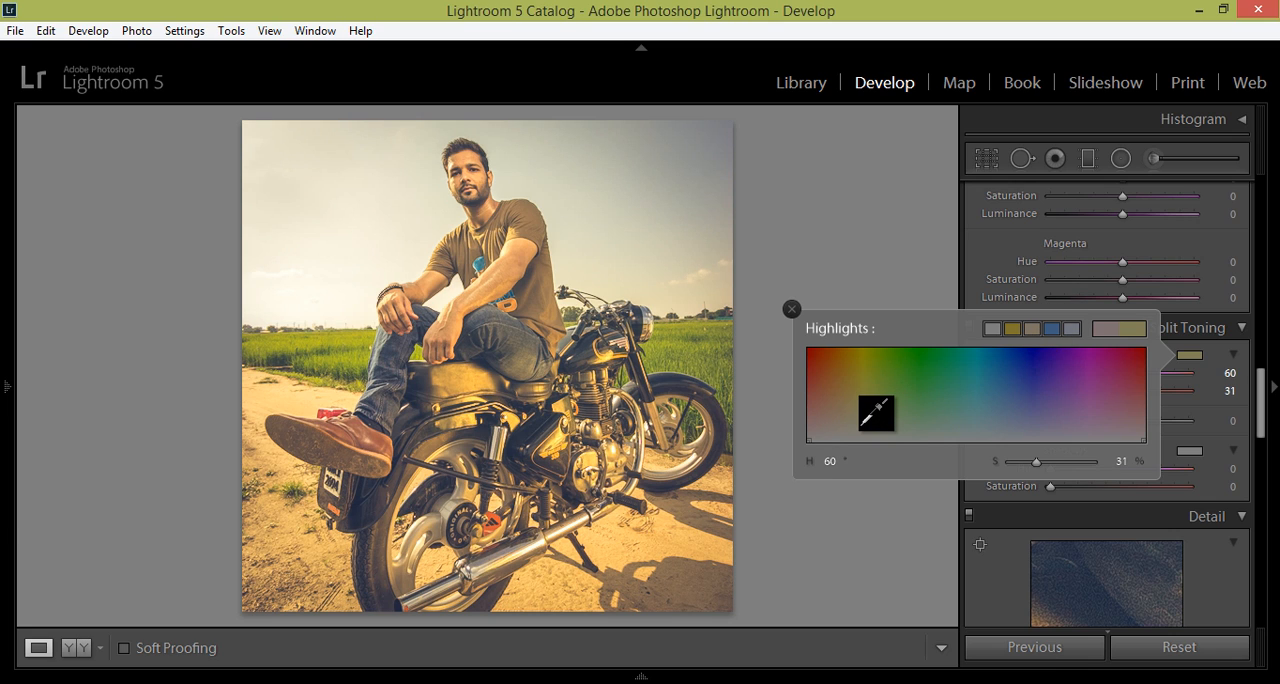
drag(876, 412, 864, 410)
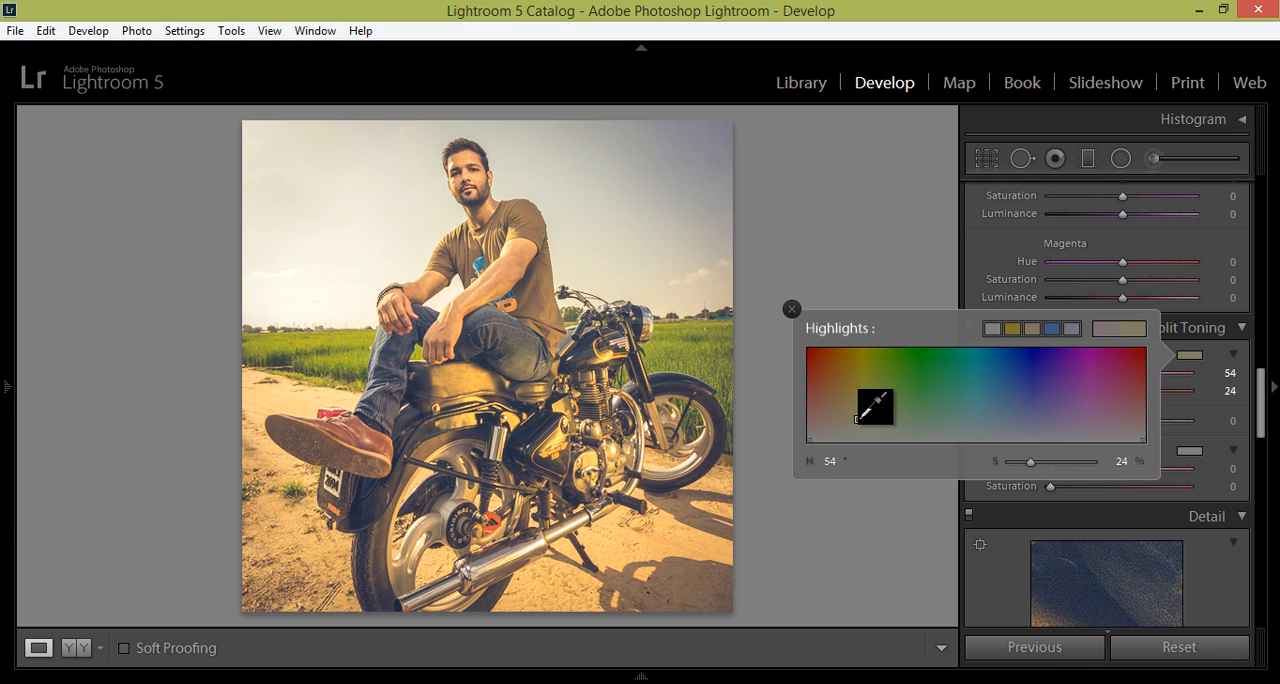
drag(872, 408, 856, 428)
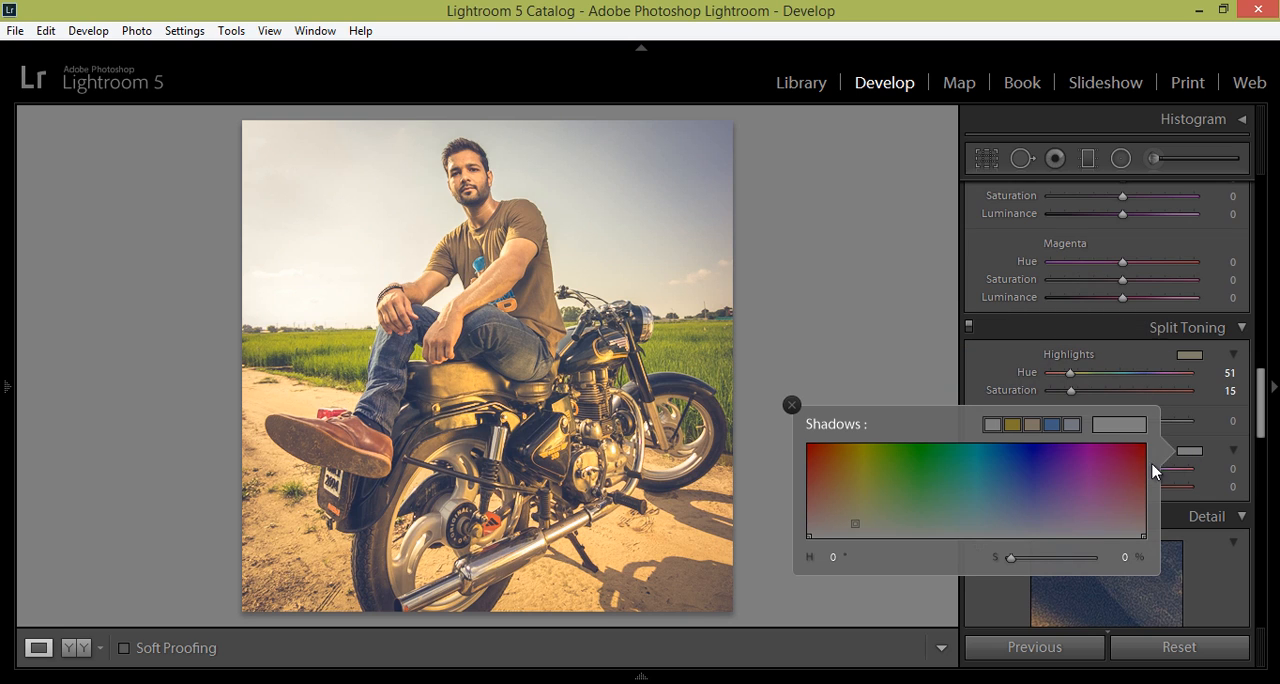
Tint the shadows blue at hue 215 saturation 12, then toggle Split Toning off to compare.
click(1008, 524)
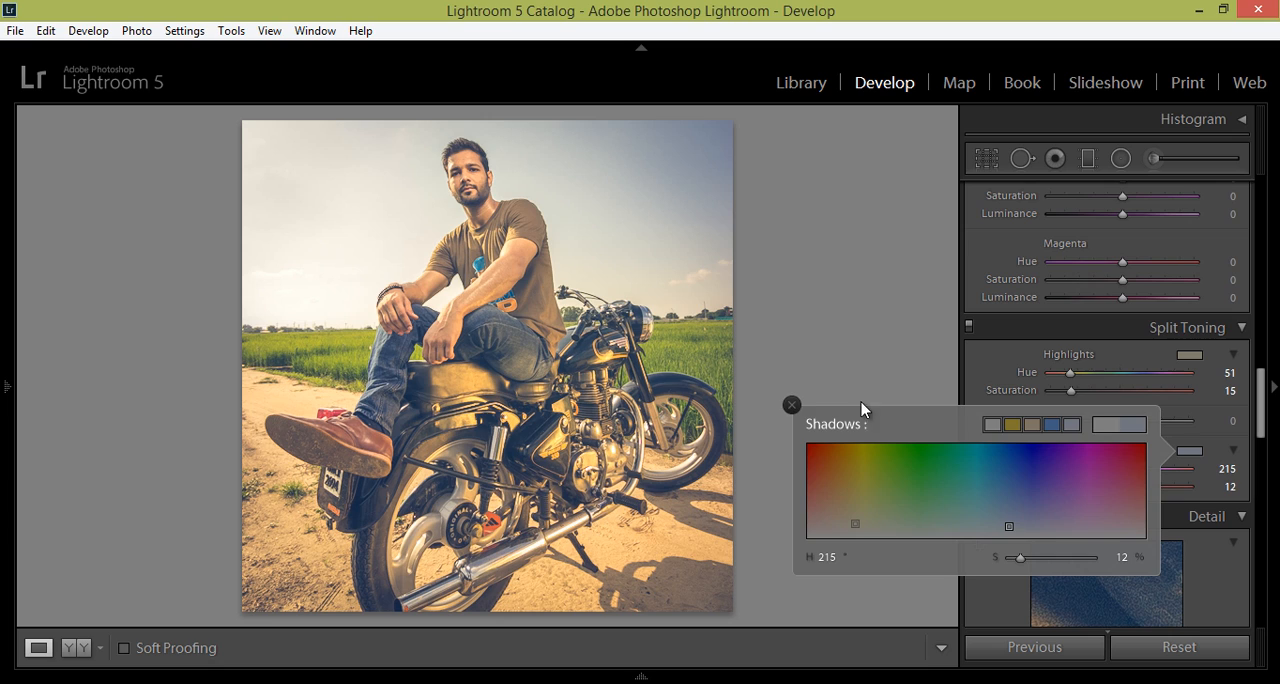
click(792, 404)
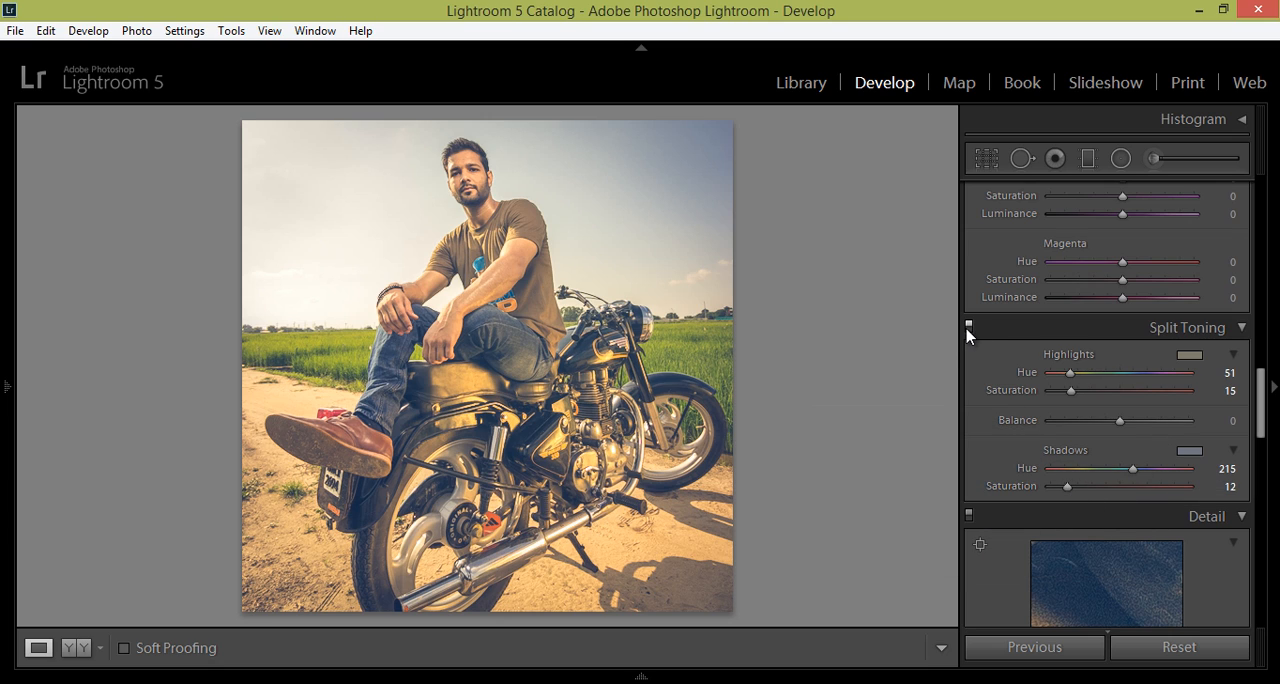
click(968, 328)
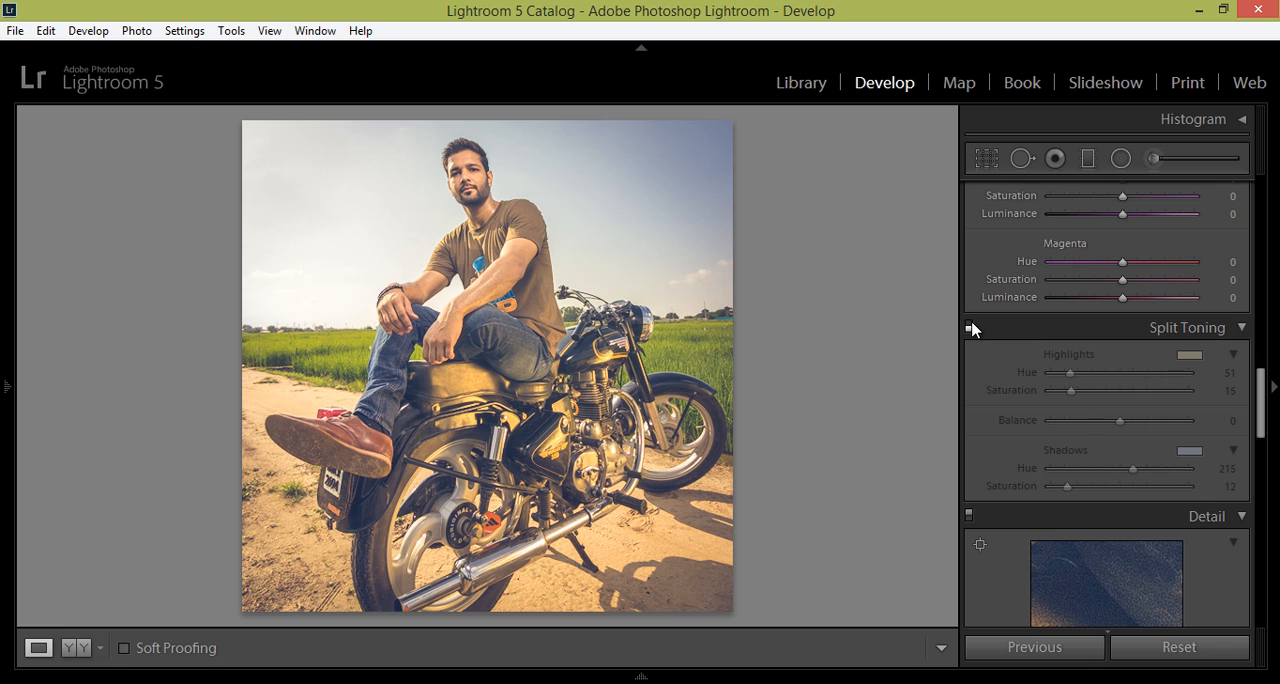